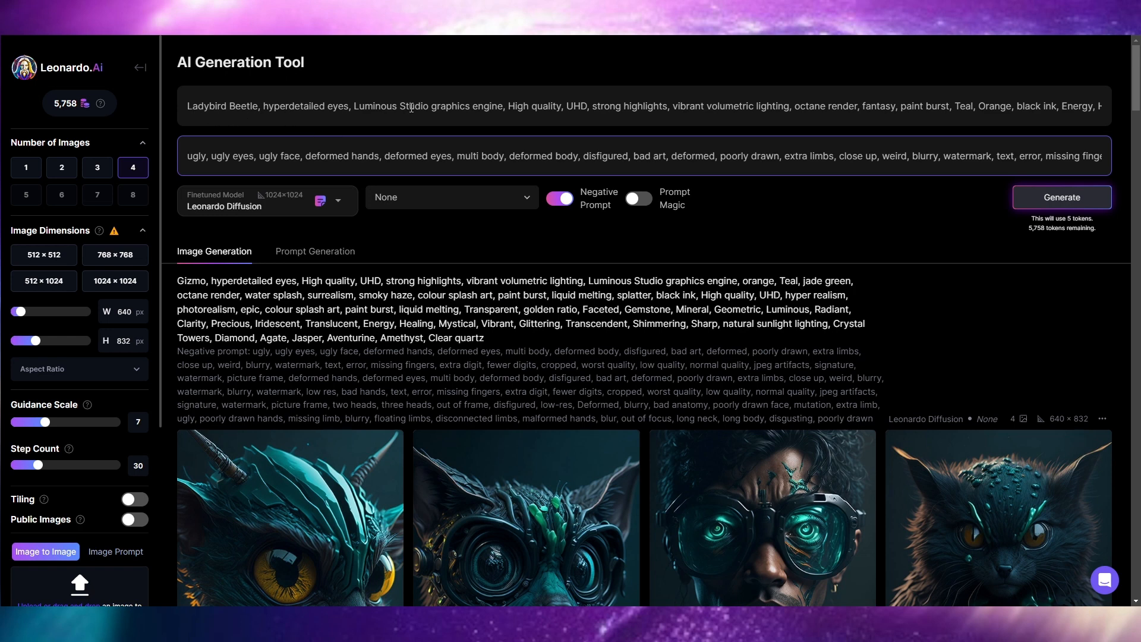
mouse_move(979, 113)
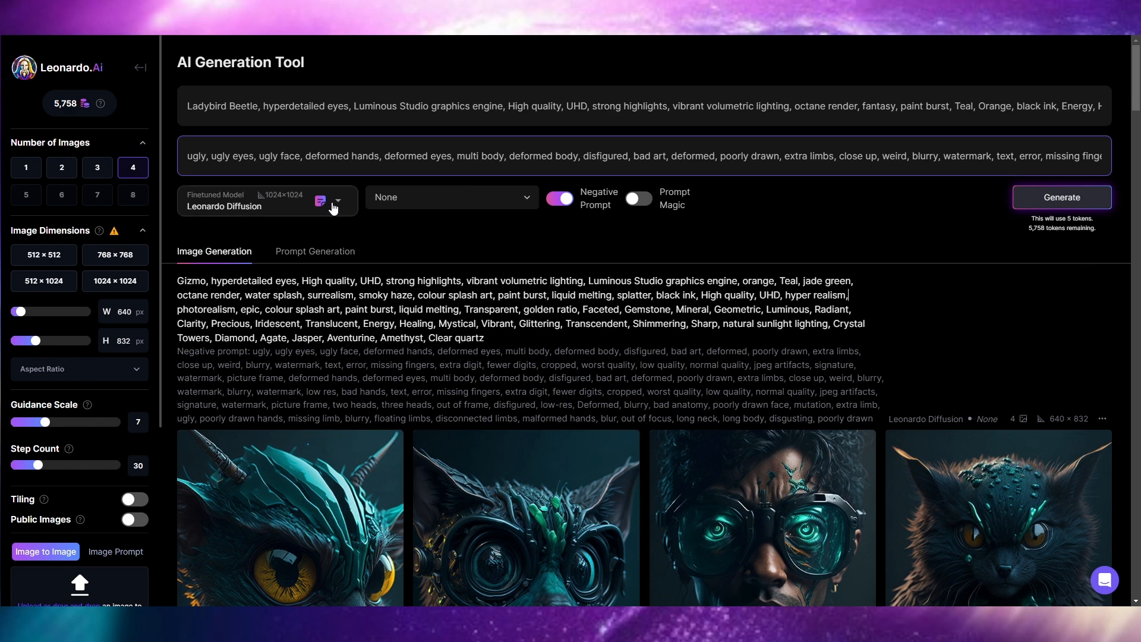
Step: Change the finetuned model from Leonardo Diffusion to Deliberate 1.1
left_click(266, 200)
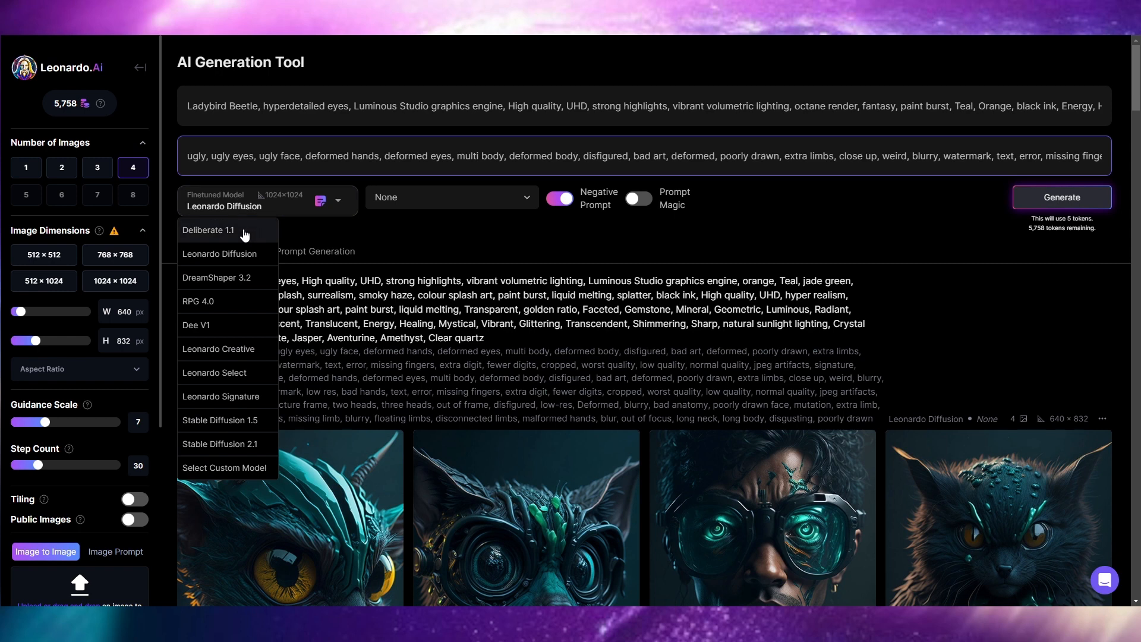
left_click(208, 230)
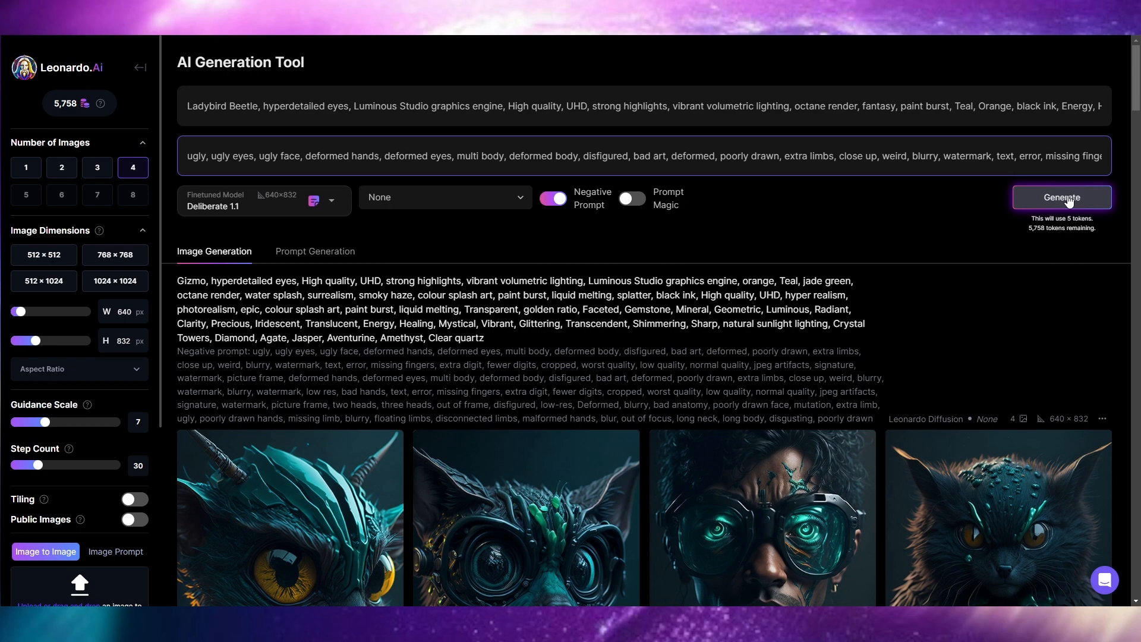
Step: Generate Deliberate 1.1 beetle images and view all four enlarged, wrapping back to the first
left_click(1060, 198)
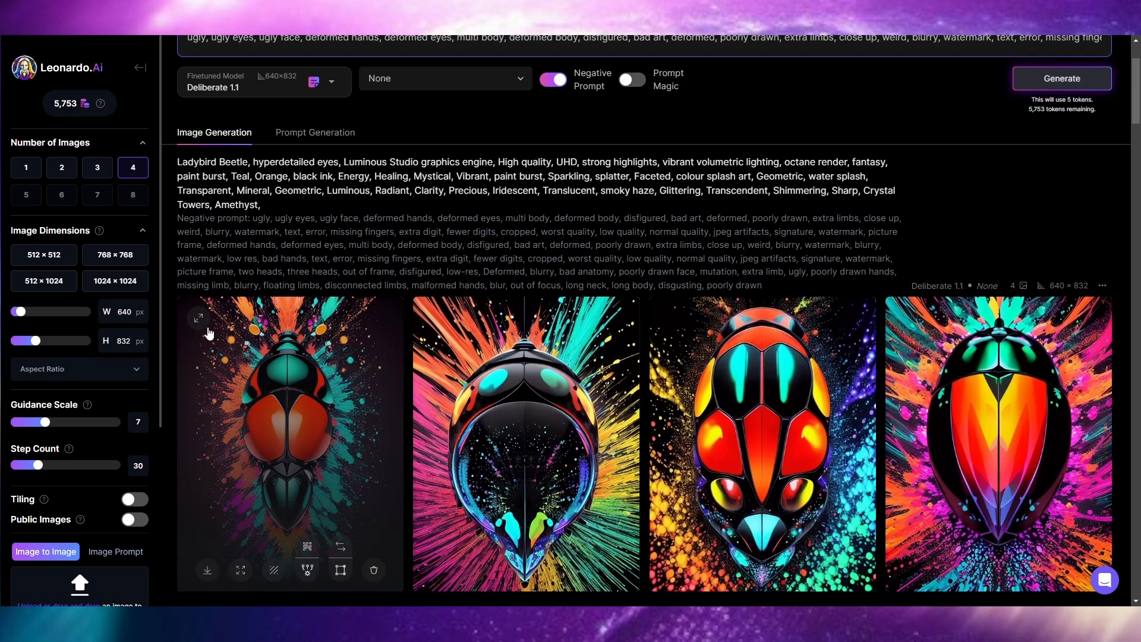
left_click(198, 319)
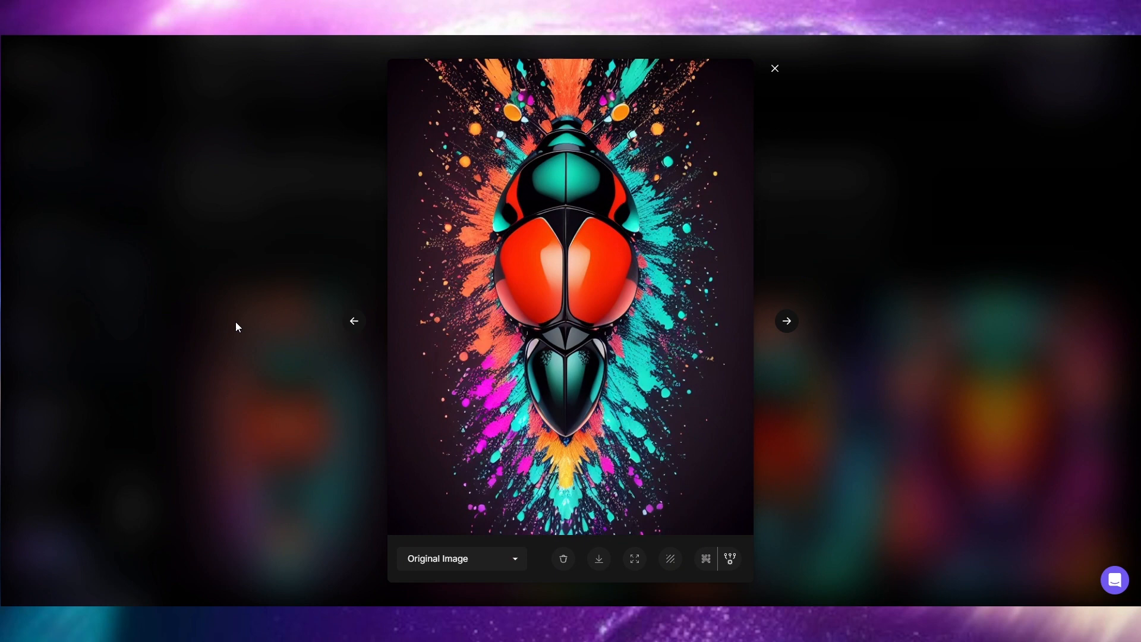
mouse_move(821, 351)
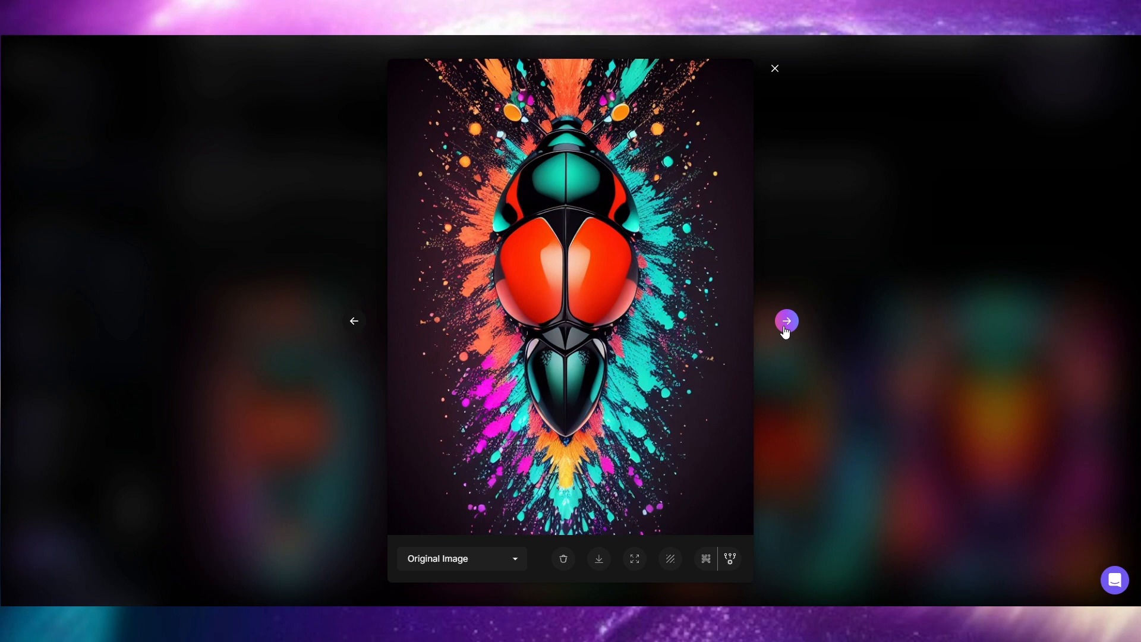
left_click(785, 321)
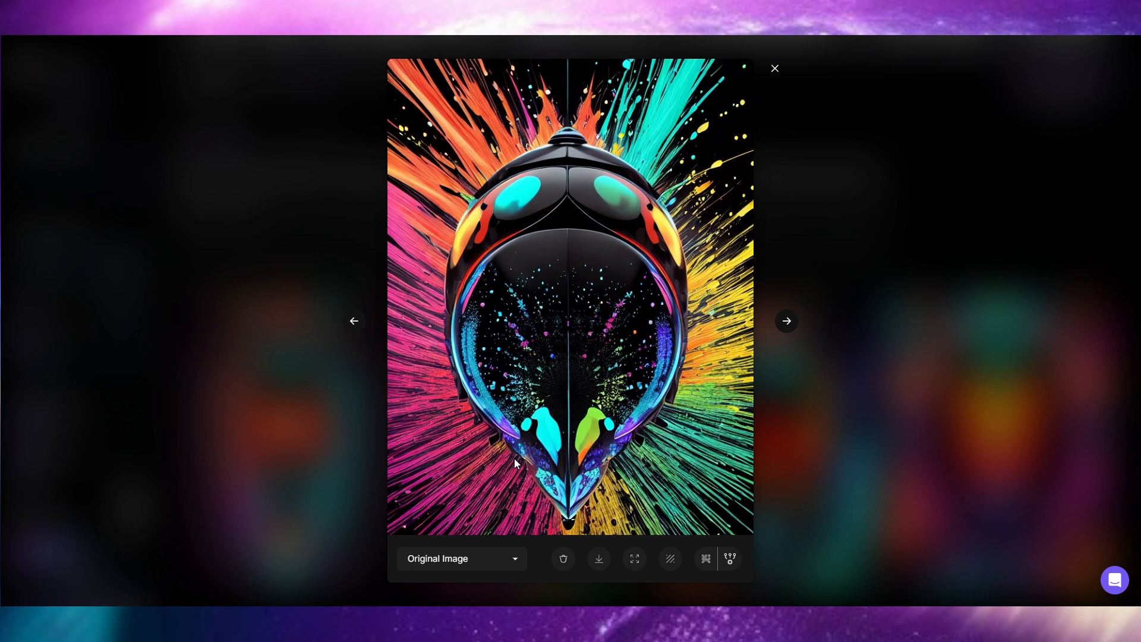
mouse_move(610, 518)
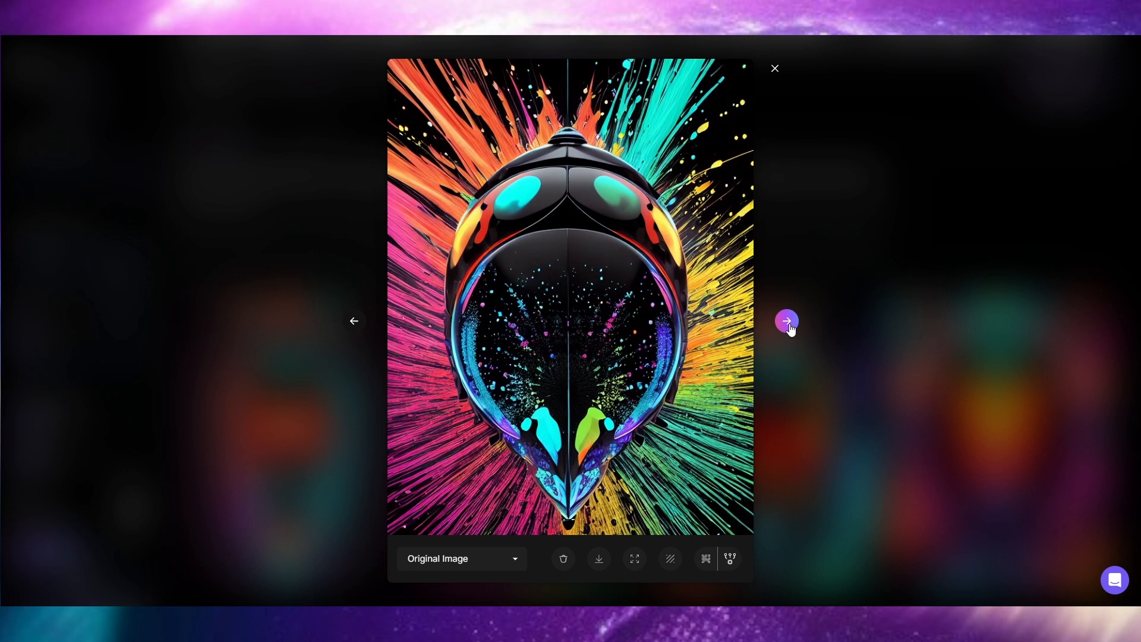
left_click(786, 321)
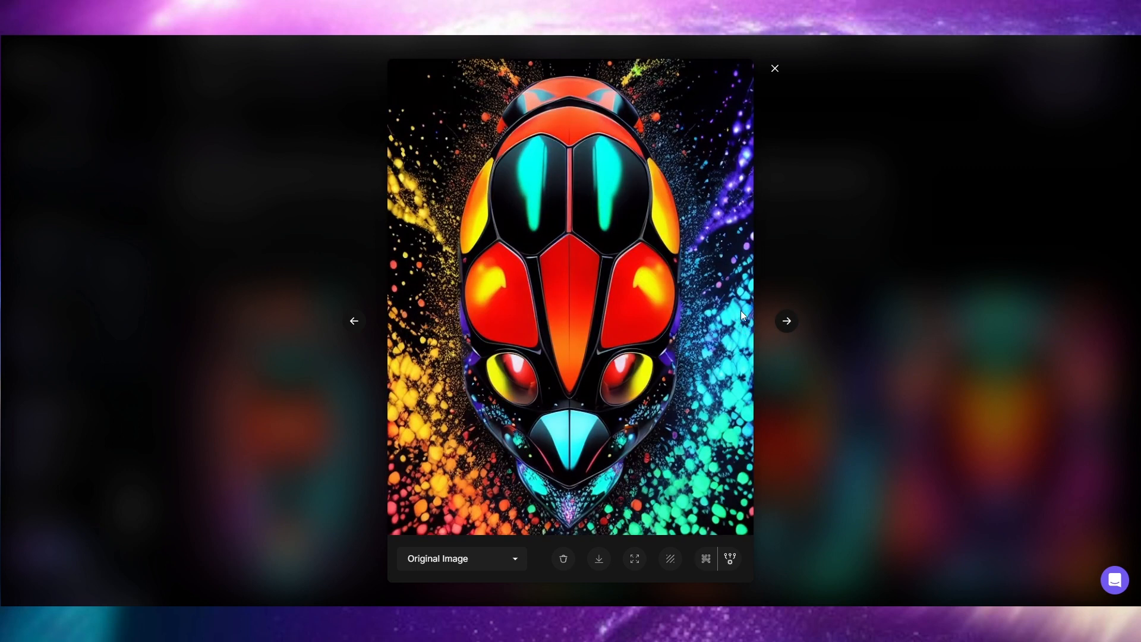
mouse_move(427, 522)
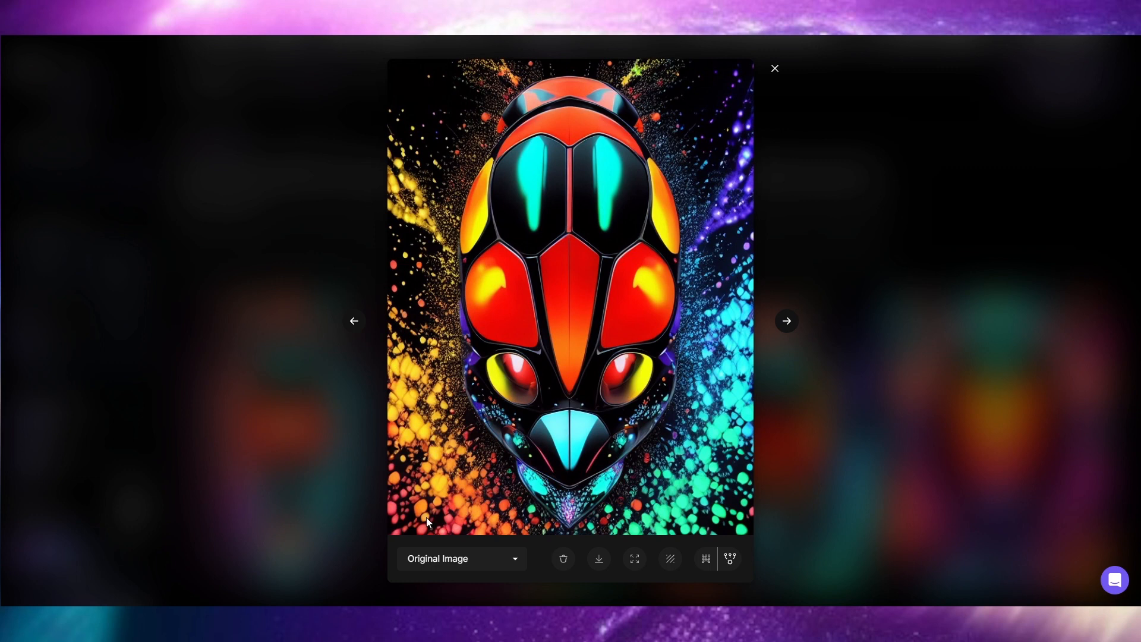
mouse_move(425, 525)
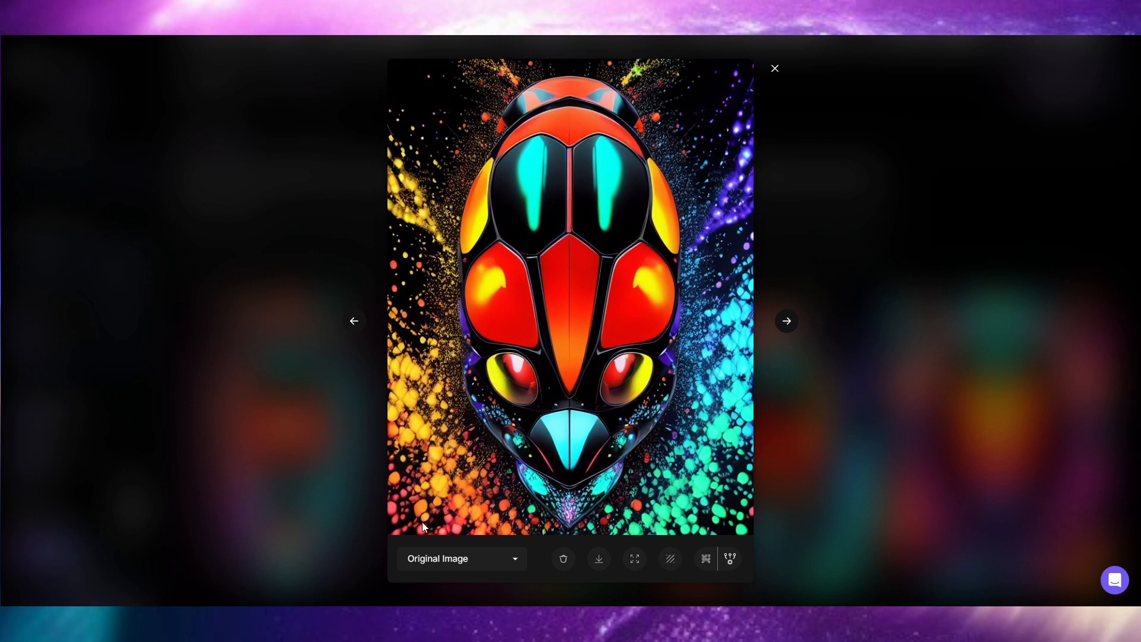
mouse_move(548, 517)
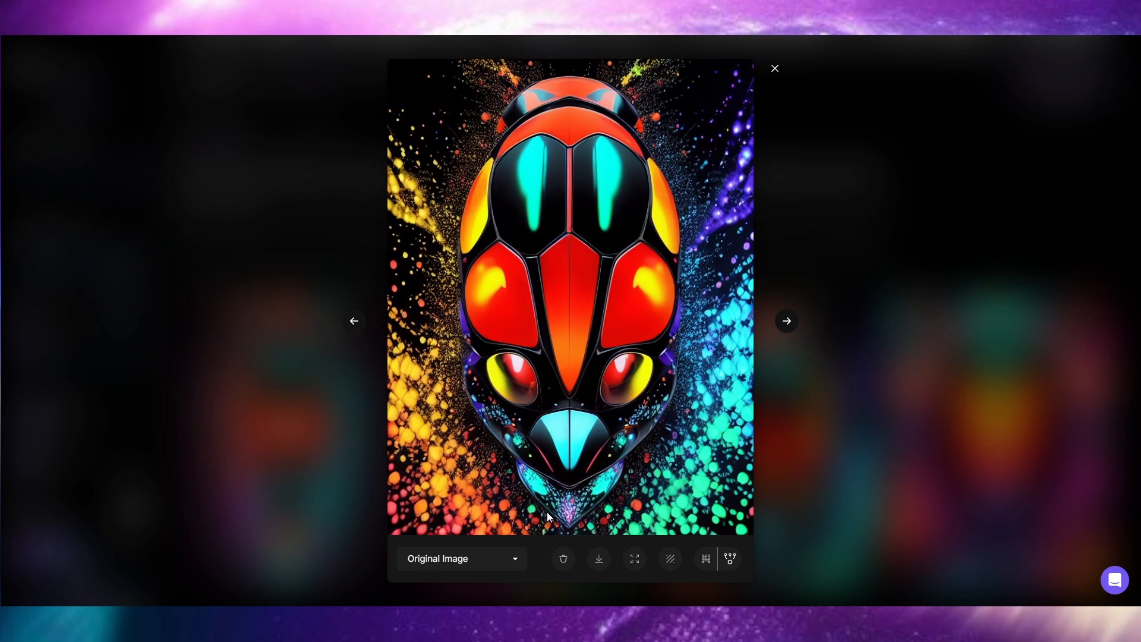
mouse_move(697, 369)
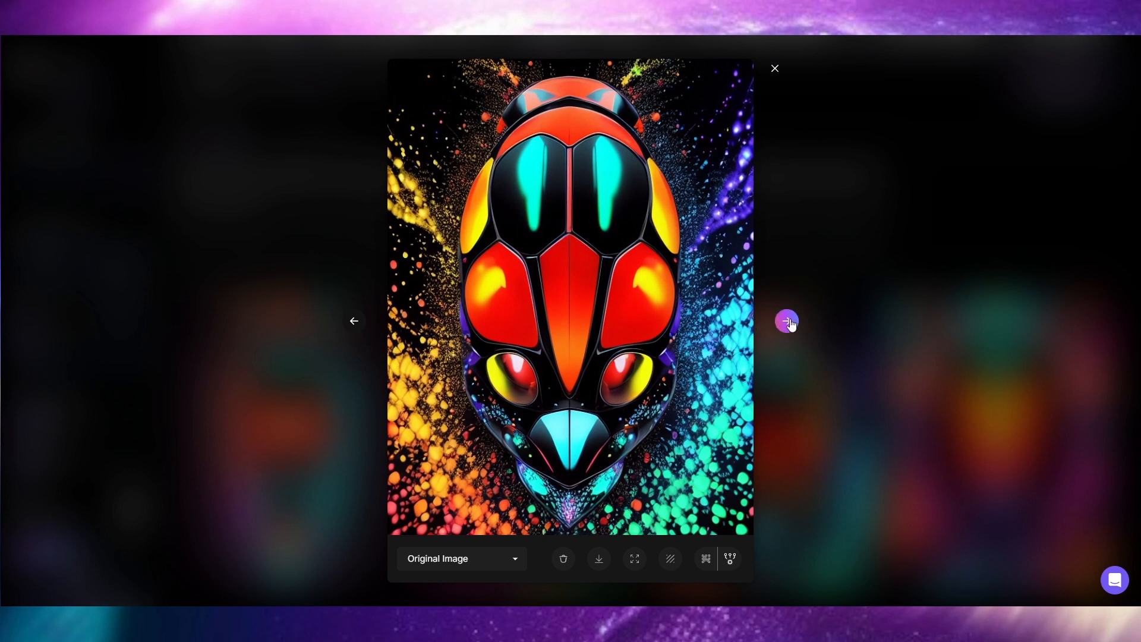
left_click(787, 321)
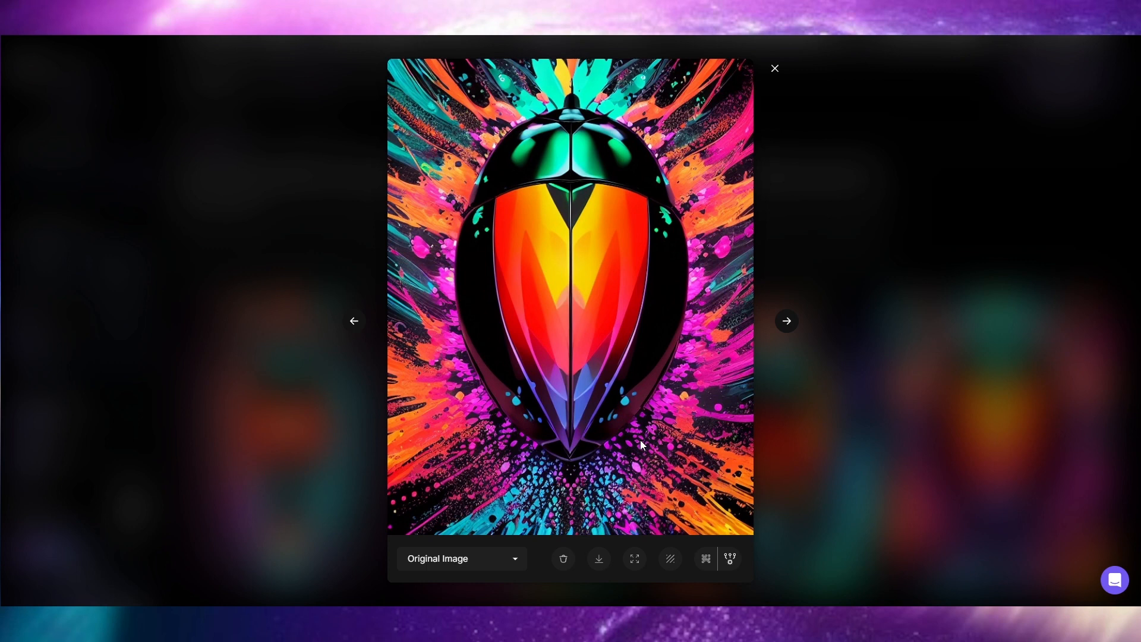
mouse_move(687, 535)
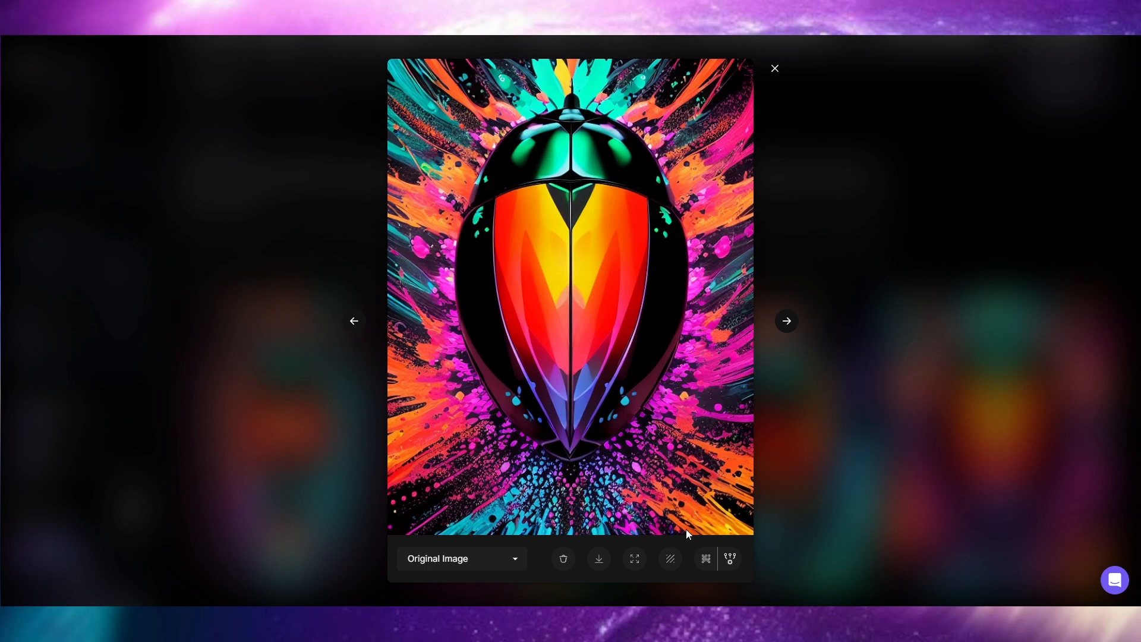
mouse_move(457, 499)
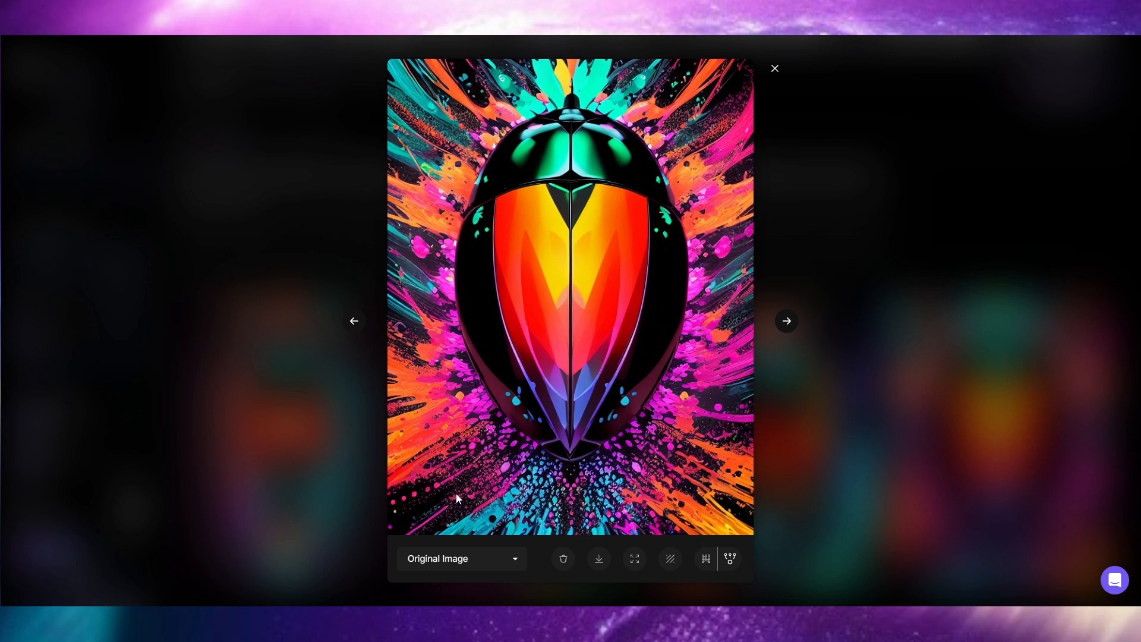
mouse_move(686, 135)
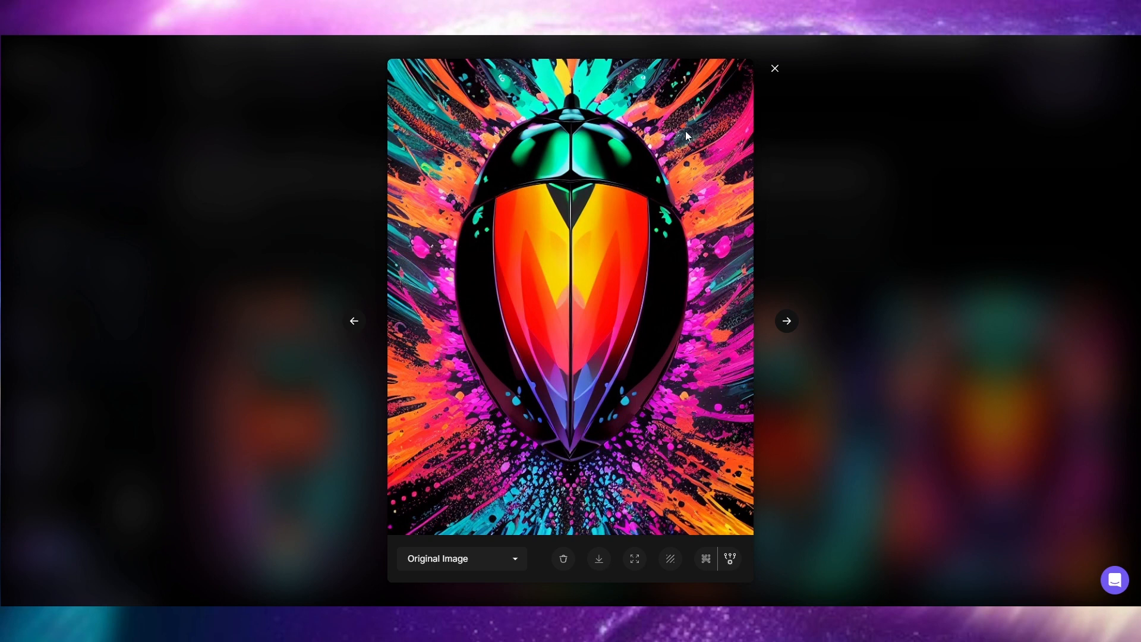
mouse_move(771, 189)
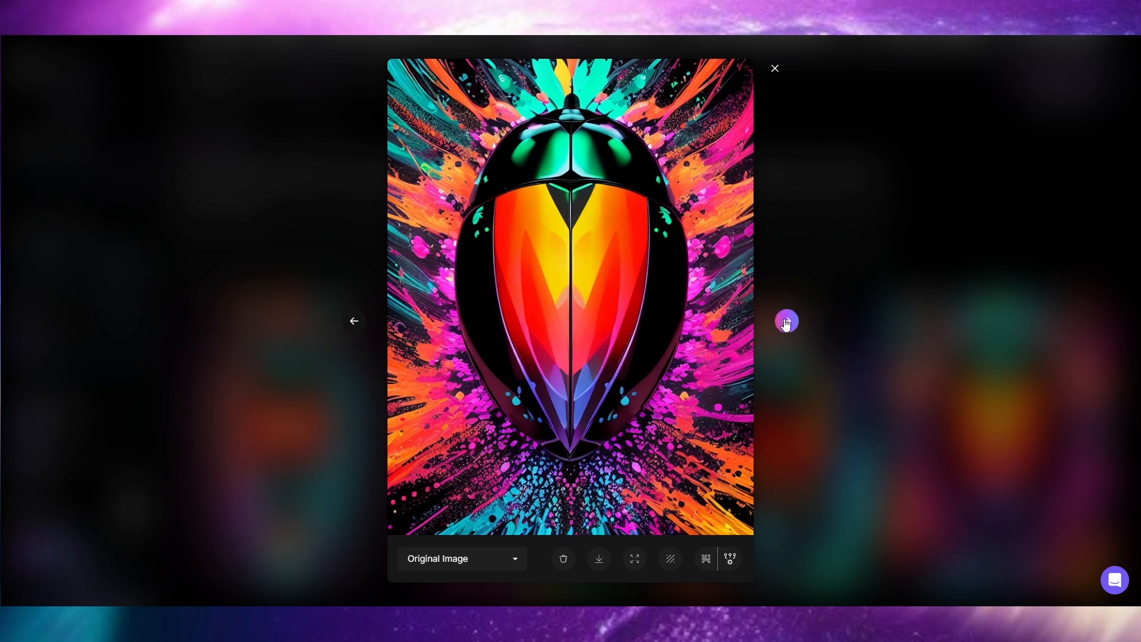
left_click(785, 321)
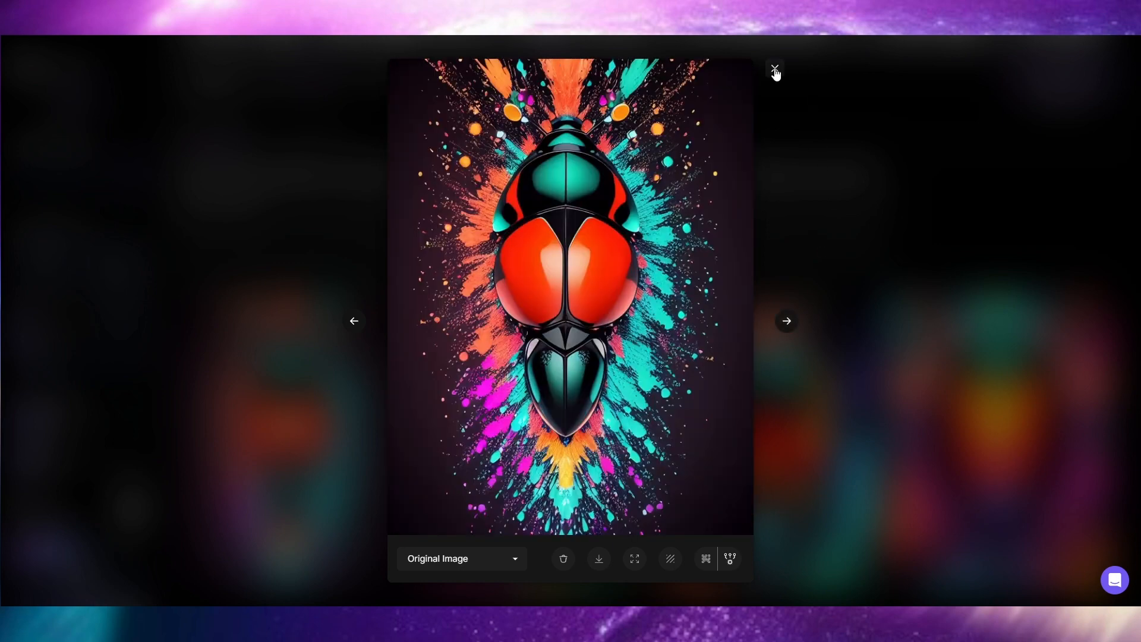
Step: Close the enlarged viewer and select DreamShaper 3.2 as the finetuned model
left_click(775, 71)
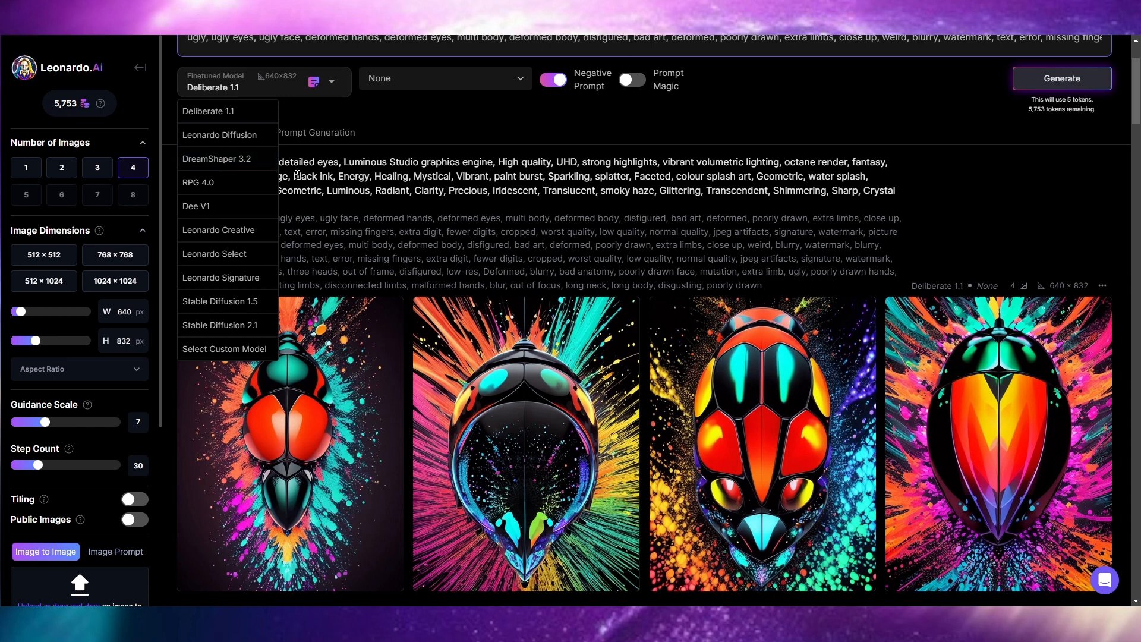
mouse_move(233, 159)
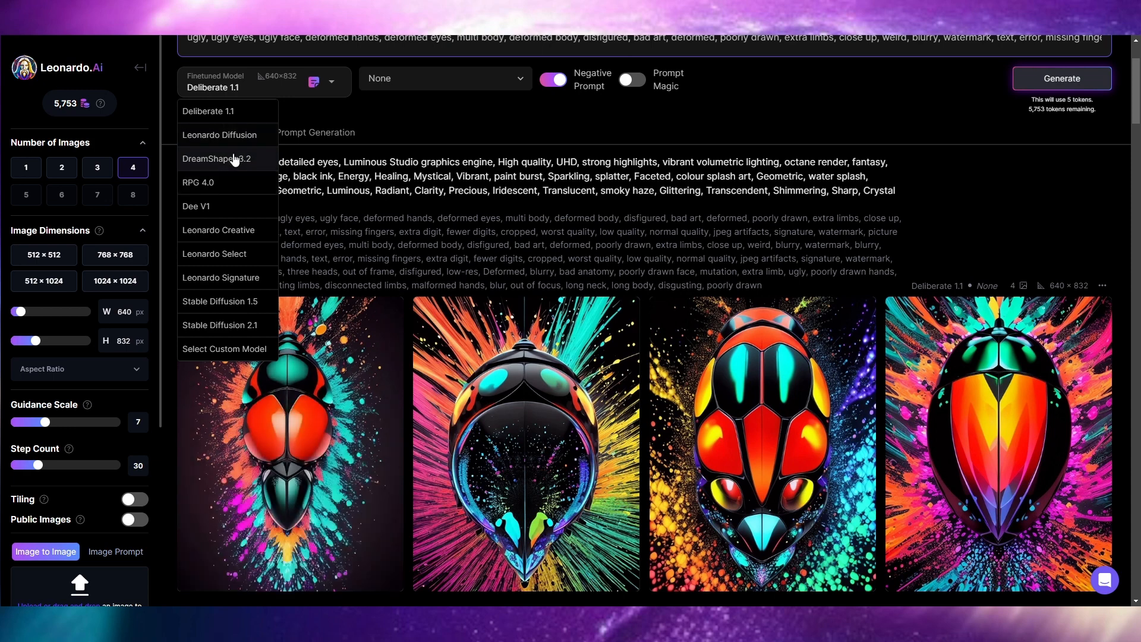
left_click(217, 158)
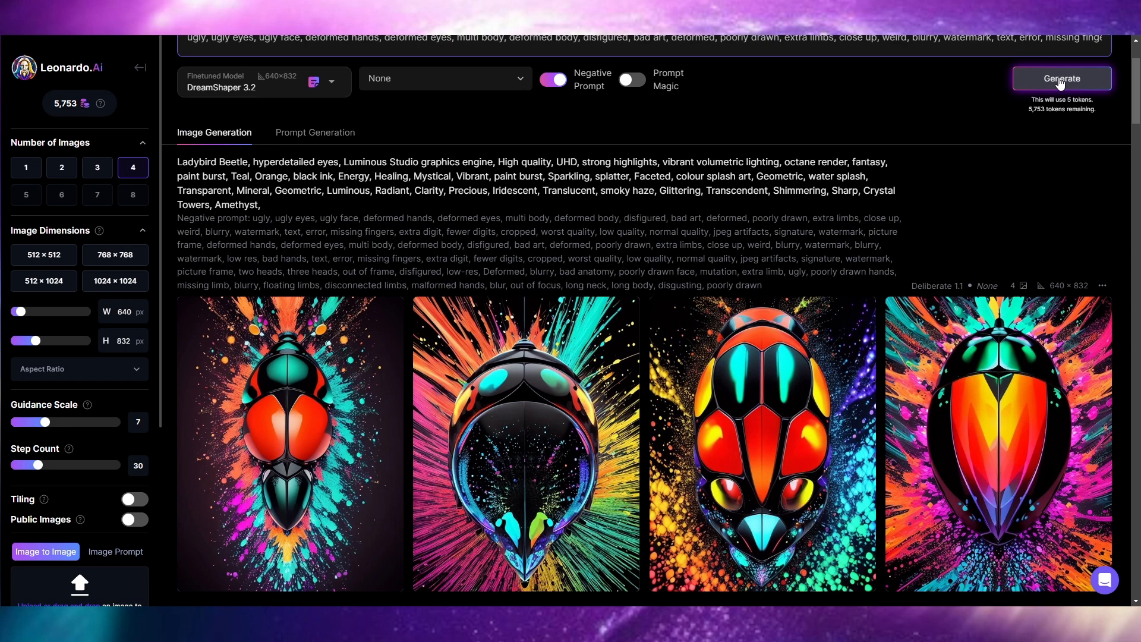
Step: Open the first DreamShaper 3.2 beetle image and advance to the second
left_click(290, 444)
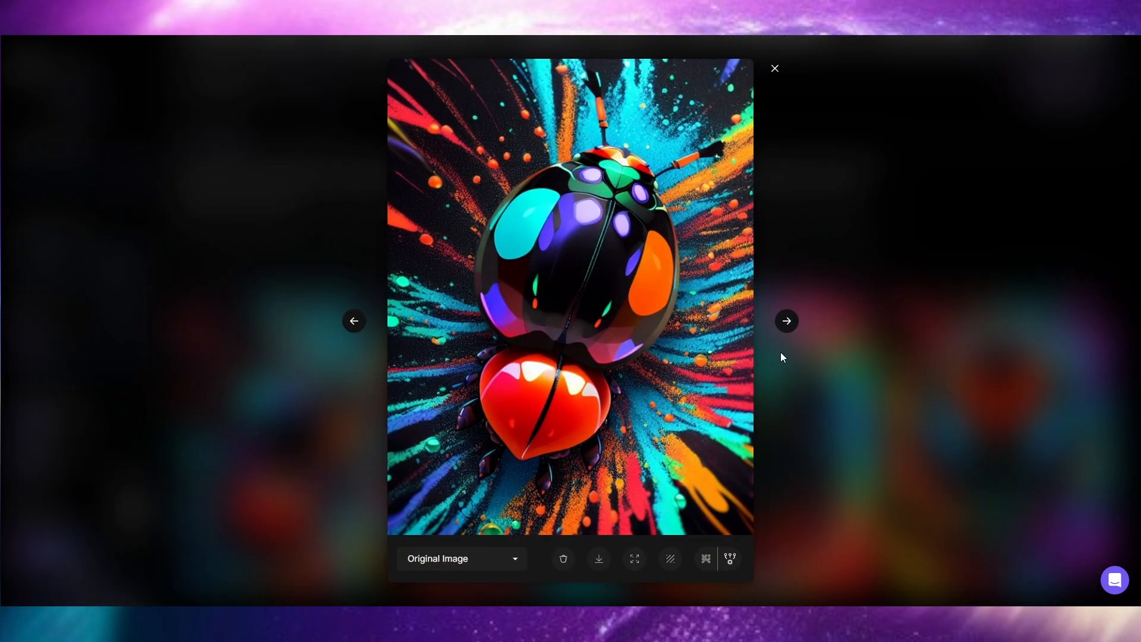
mouse_move(557, 512)
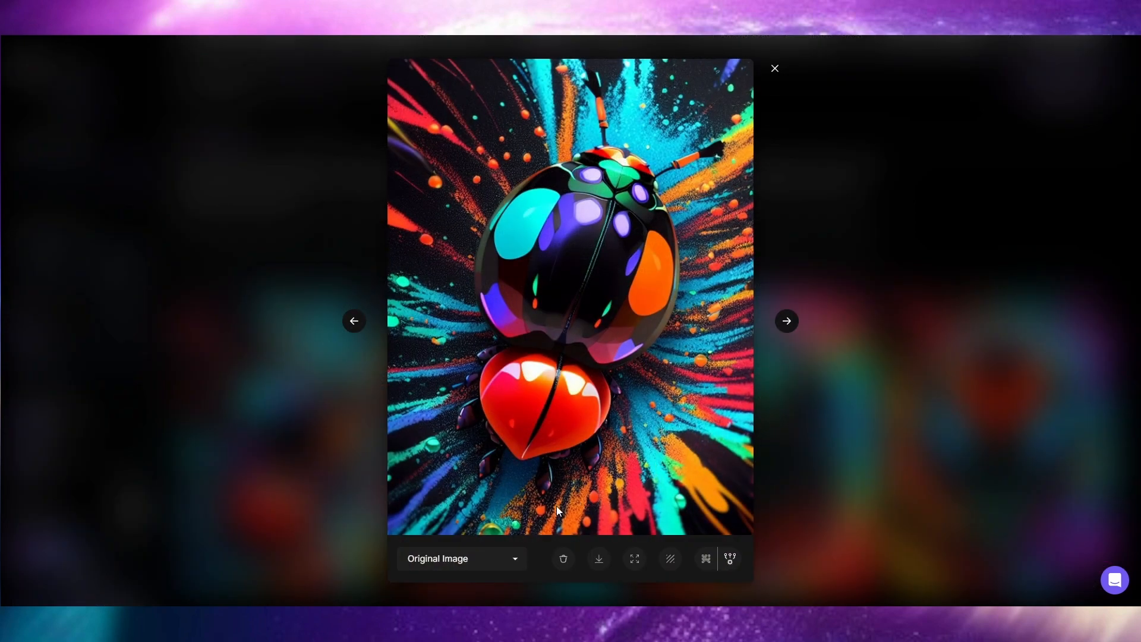
mouse_move(521, 141)
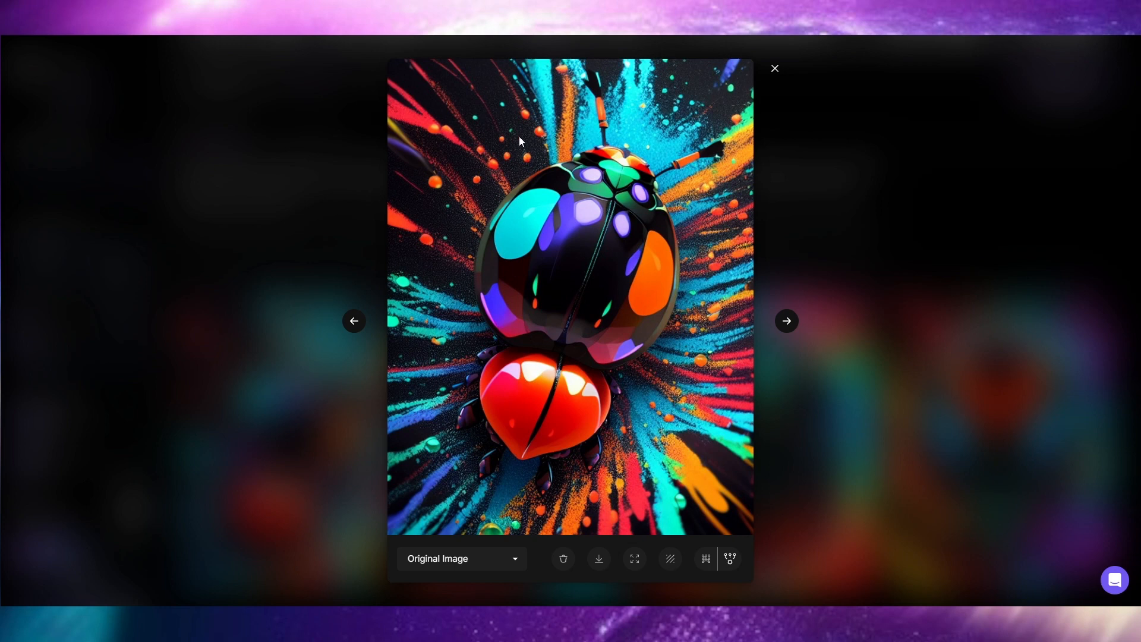
mouse_move(713, 227)
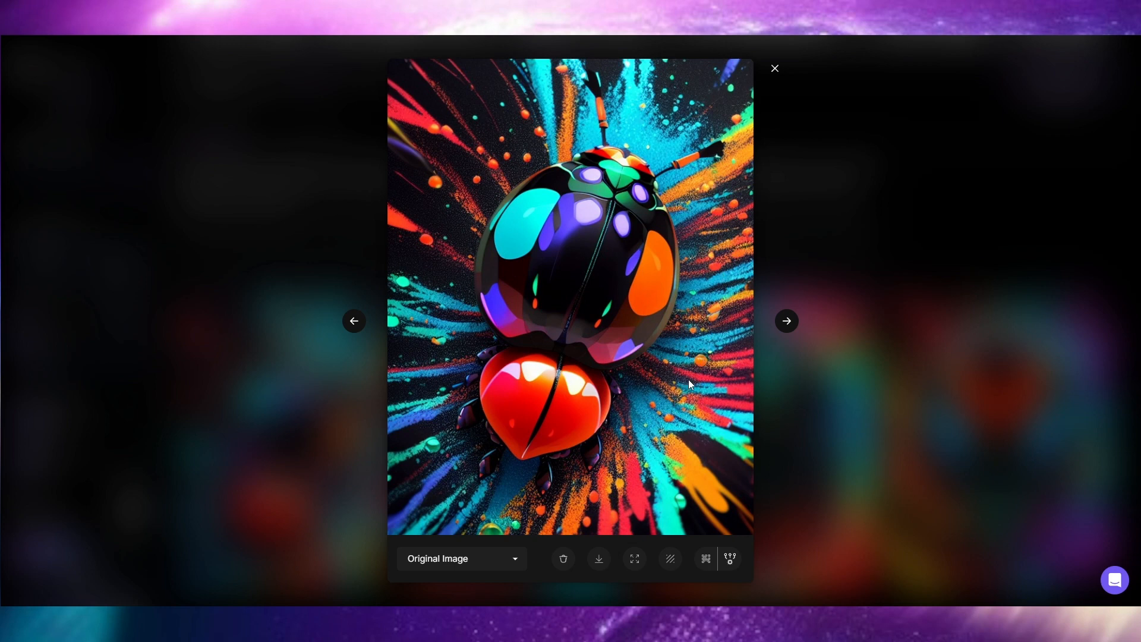
mouse_move(678, 412)
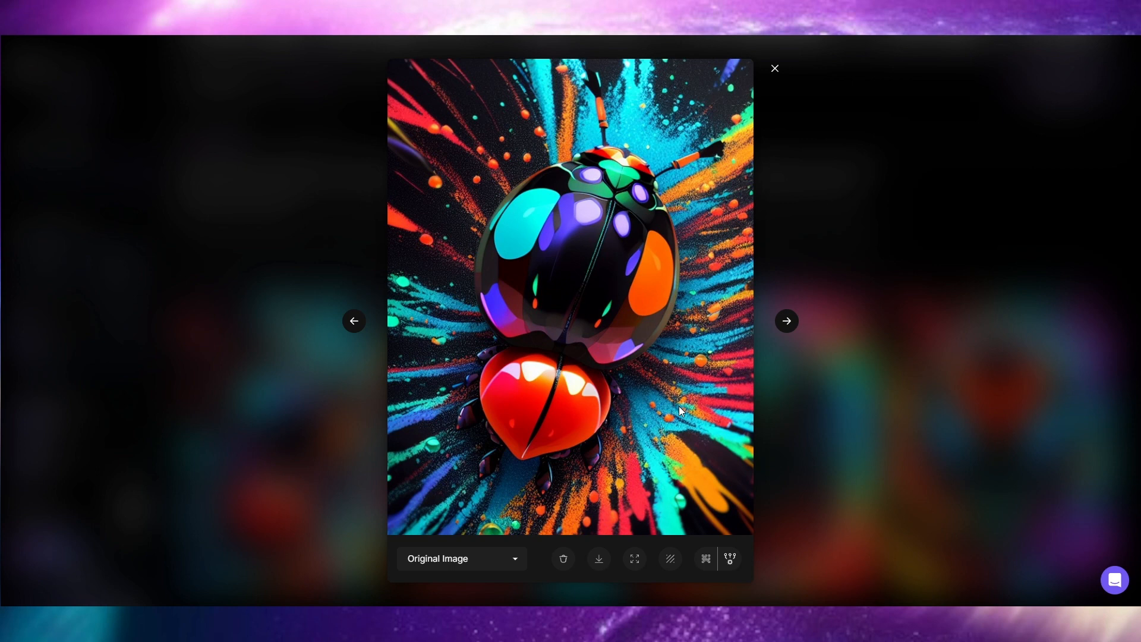
mouse_move(796, 350)
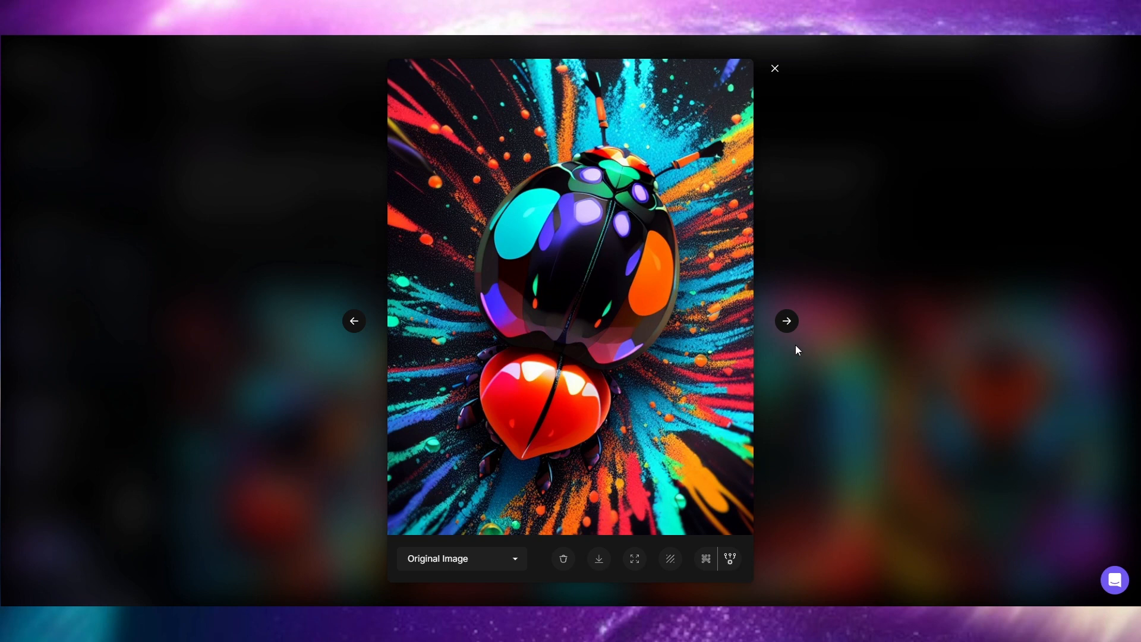
left_click(786, 321)
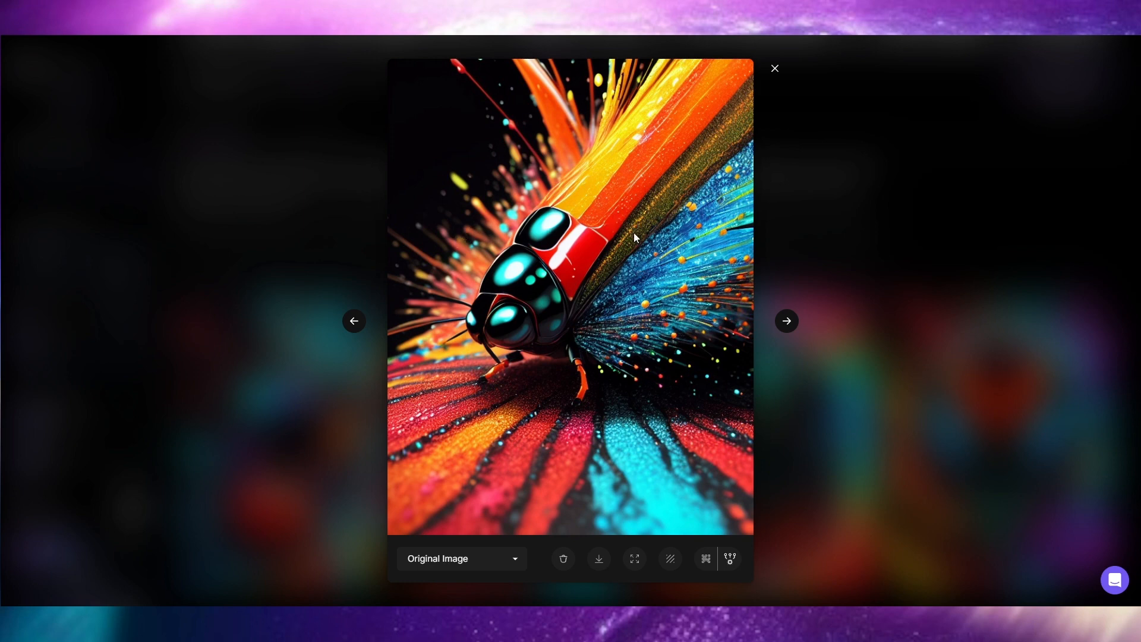
mouse_move(673, 240)
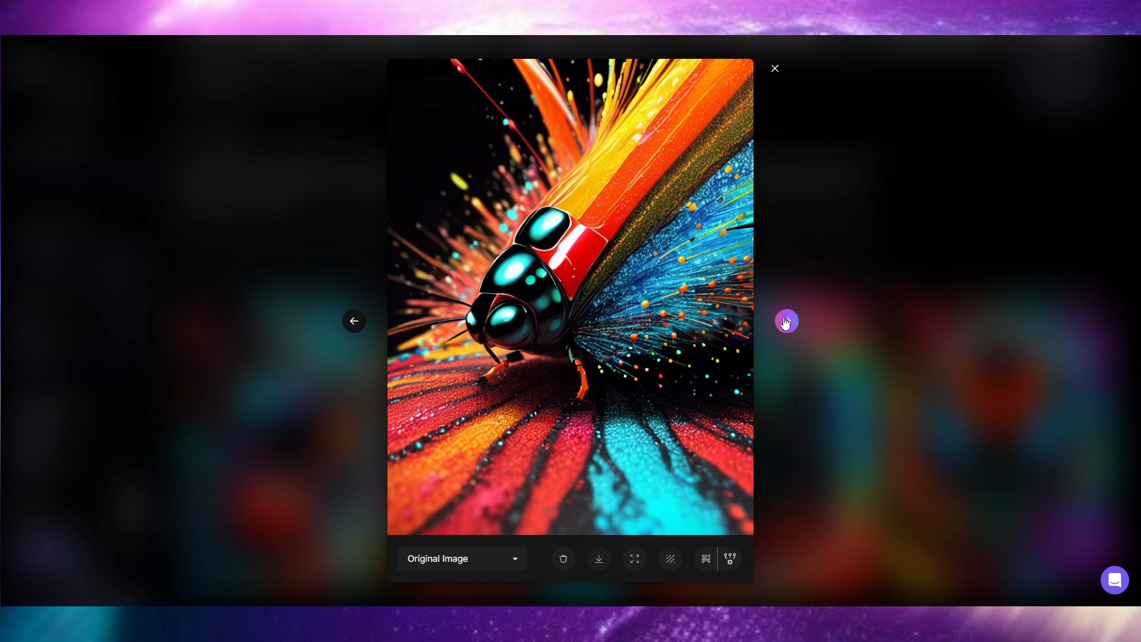
Step: Step through the third and fourth DreamShaper ladybirds, then wrap to the first
left_click(785, 321)
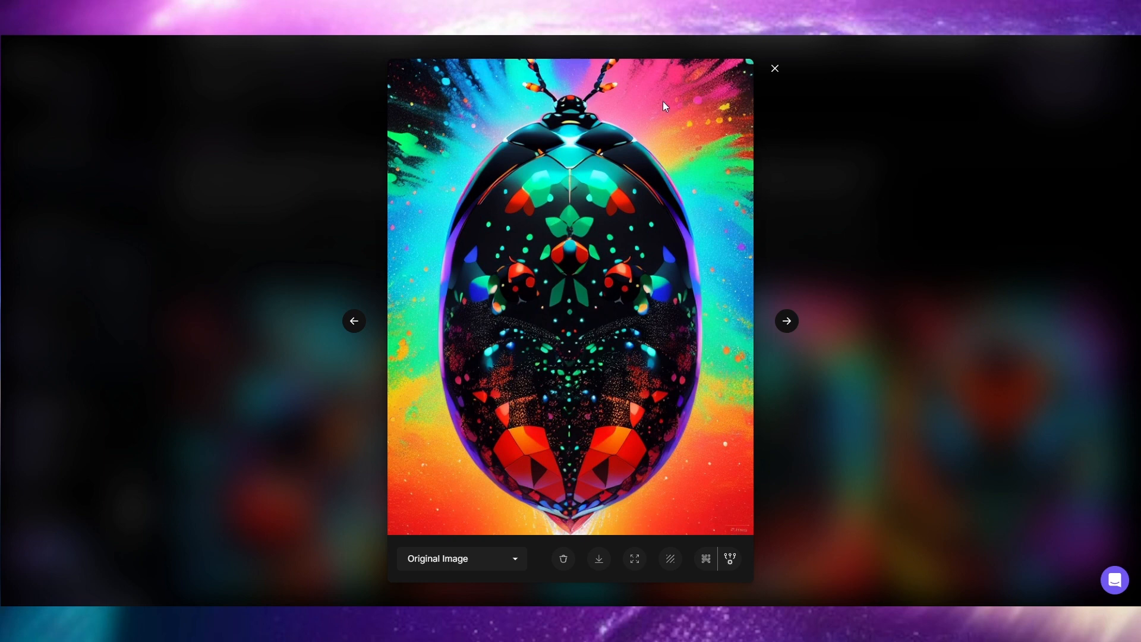
mouse_move(730, 159)
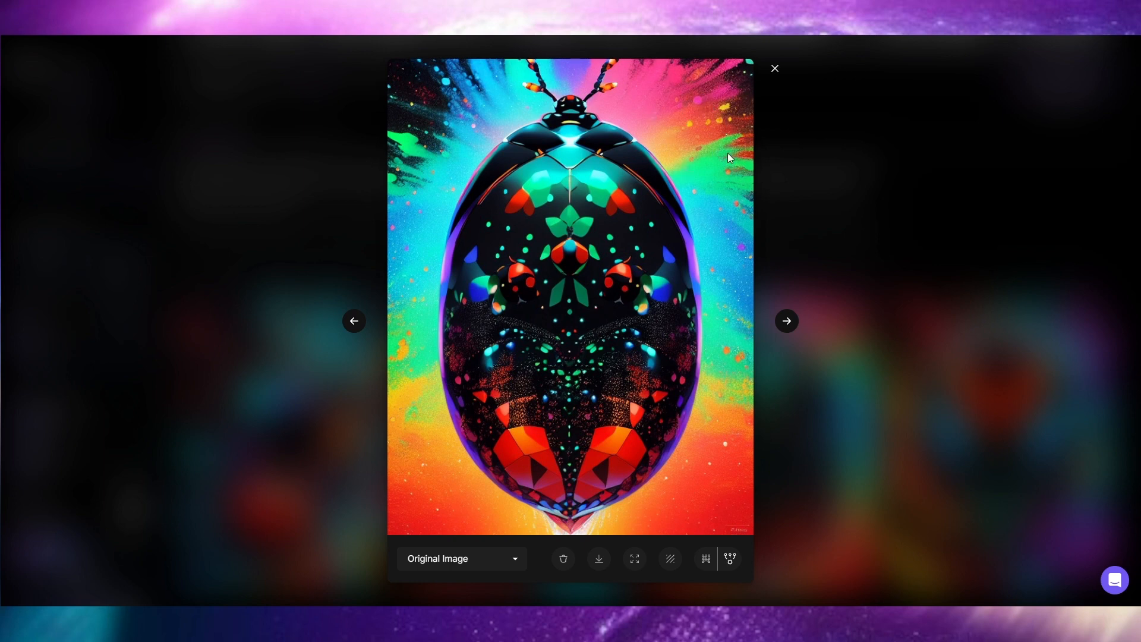
mouse_move(425, 148)
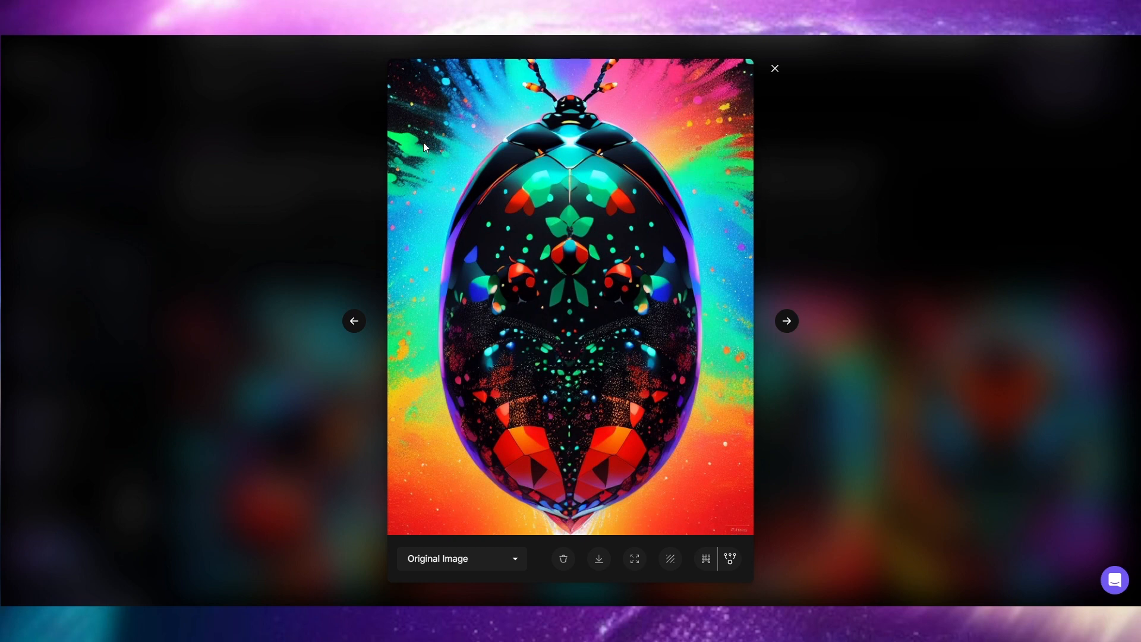
mouse_move(776, 303)
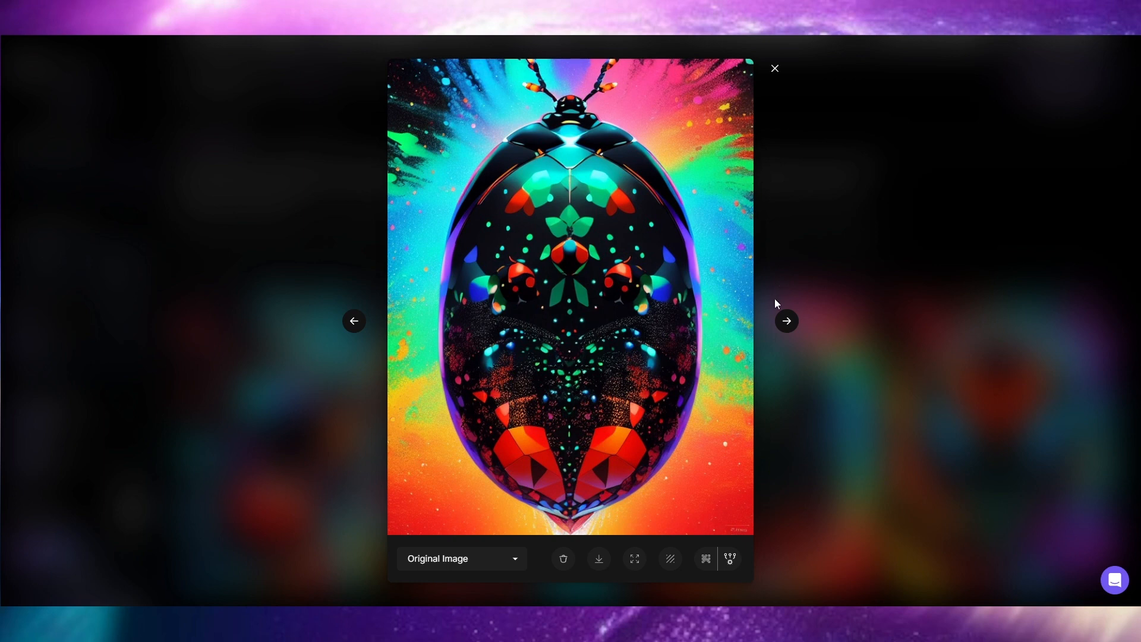
left_click(786, 321)
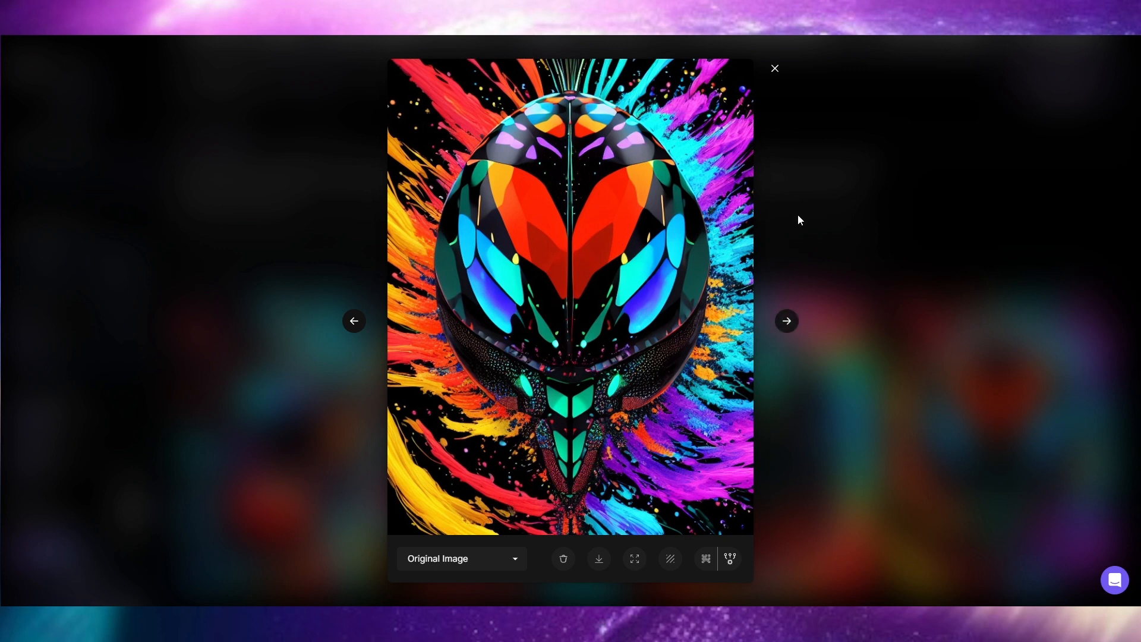
mouse_move(570, 513)
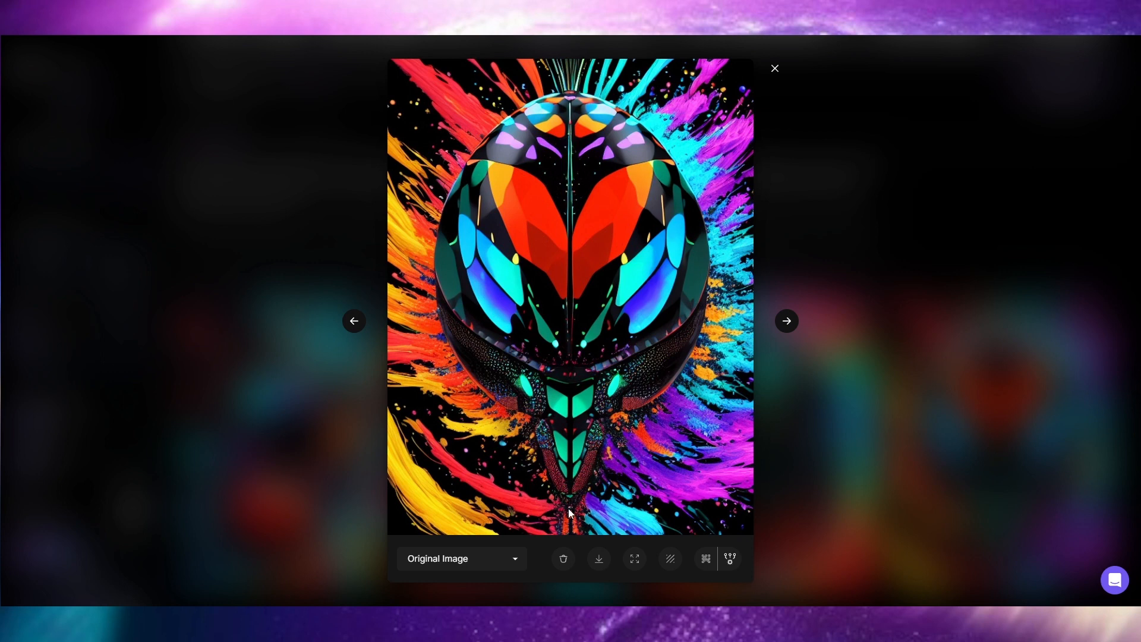
mouse_move(495, 148)
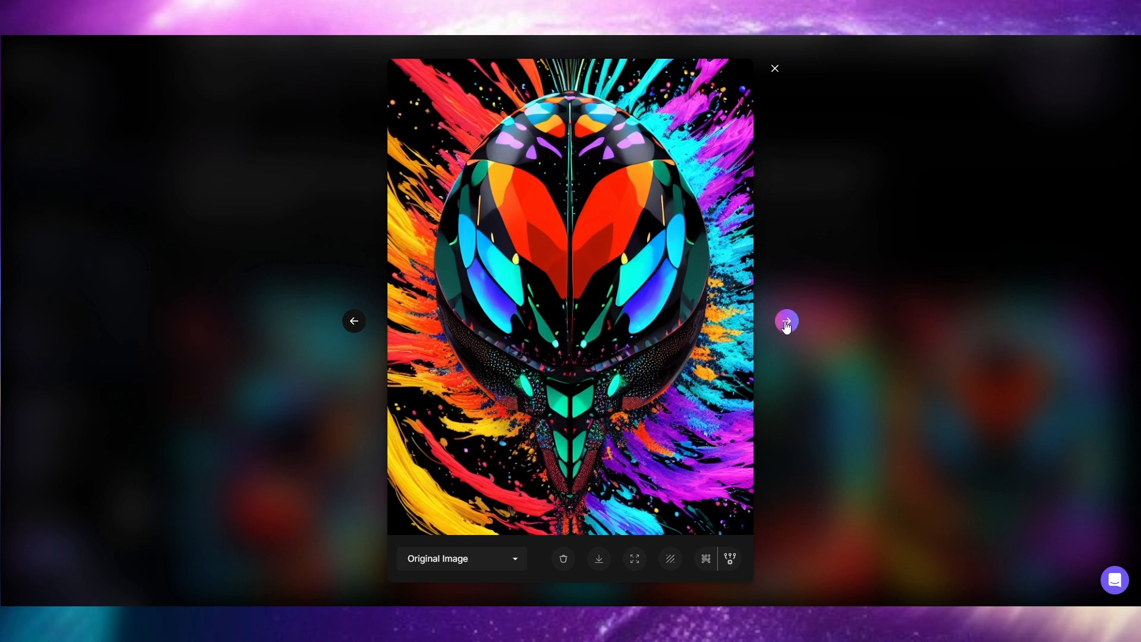
left_click(786, 321)
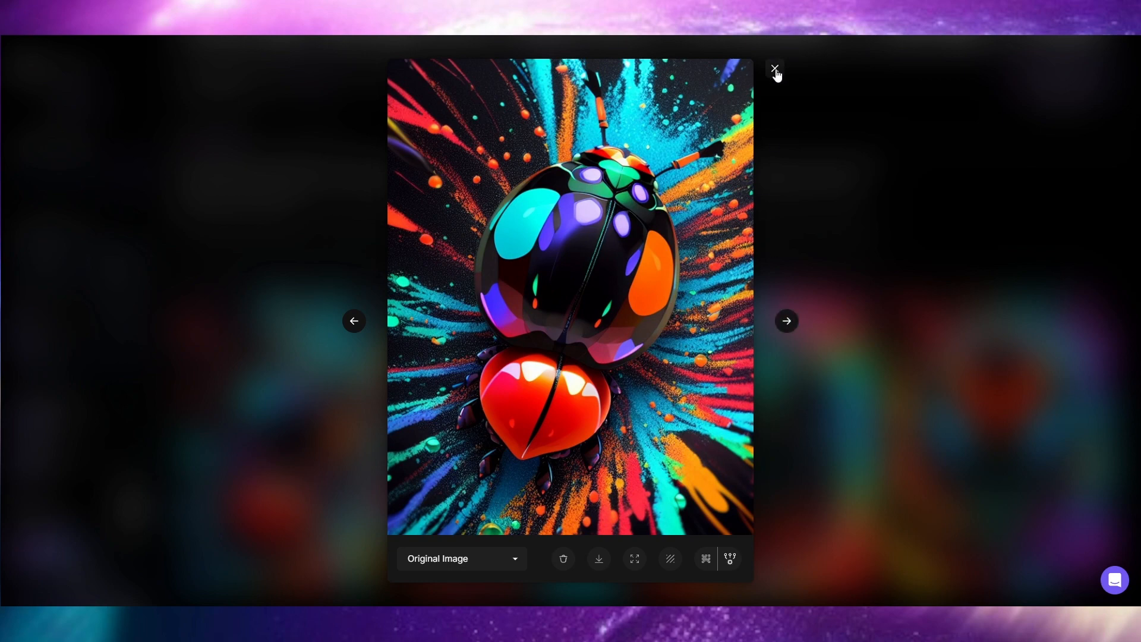
Step: Close the viewer, switch the model to RPG 4.0, and generate four beetle images
left_click(775, 69)
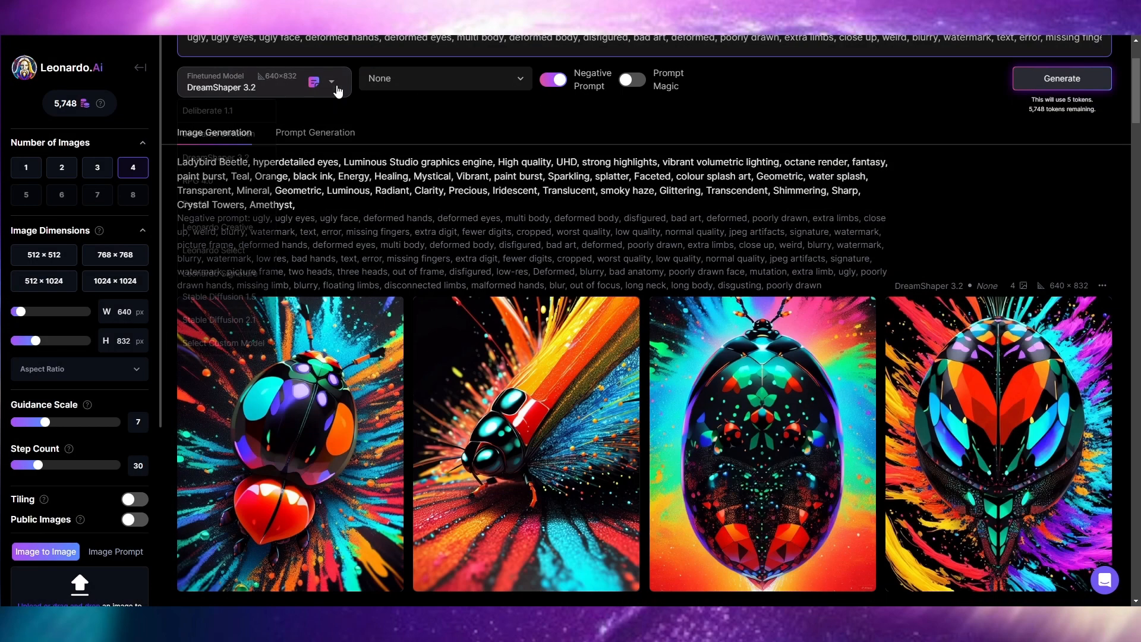
left_click(330, 81)
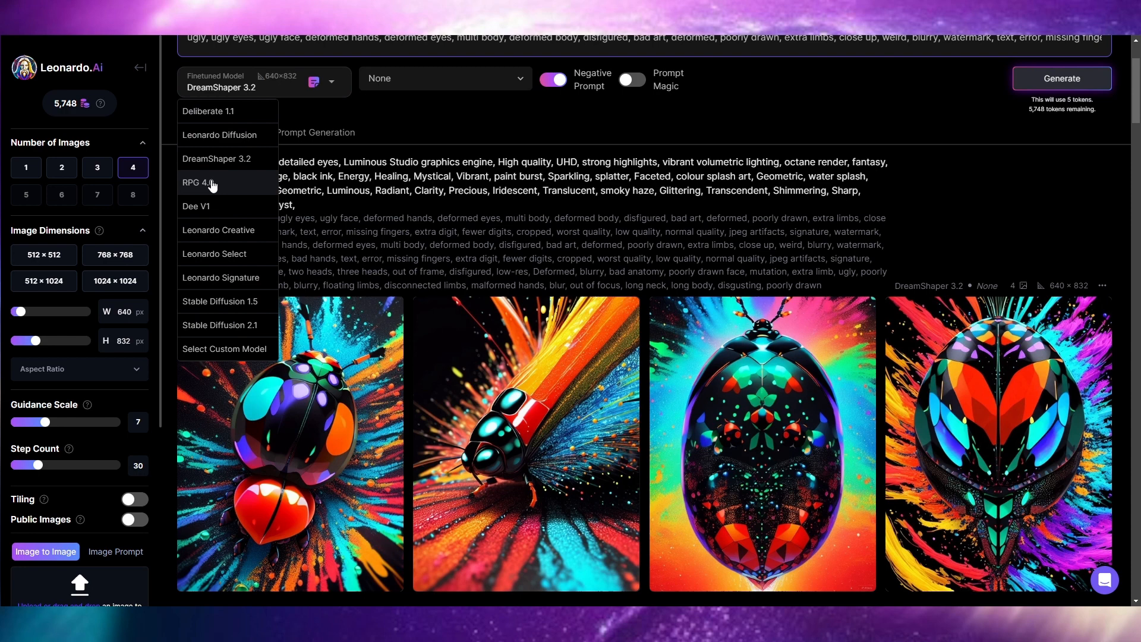
left_click(202, 182)
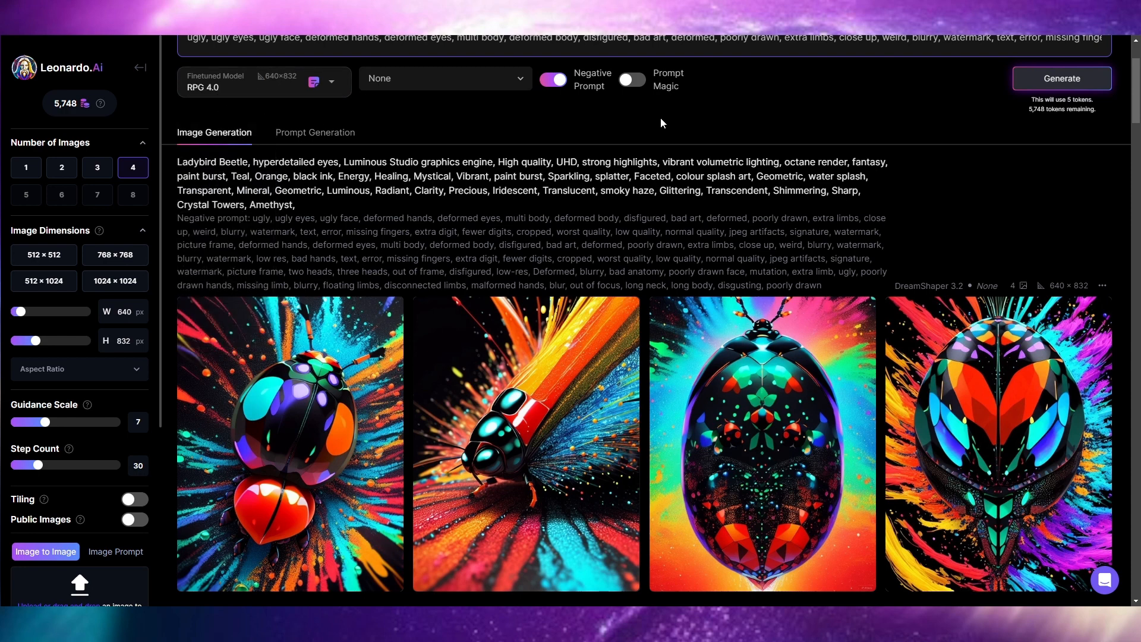
left_click(1060, 78)
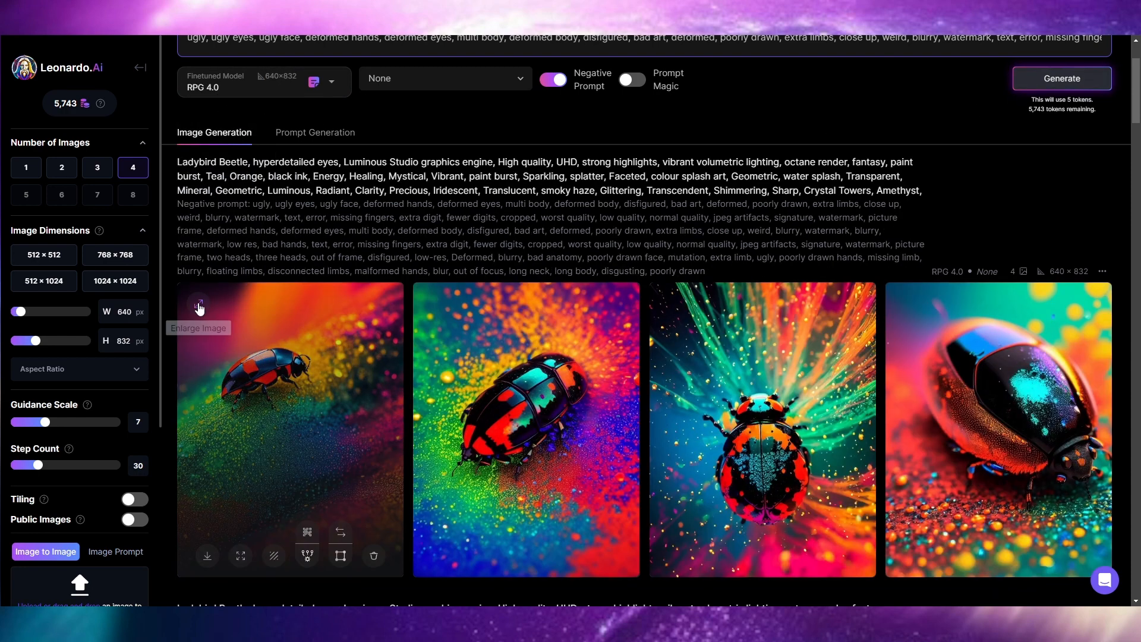
Step: Enlarge the first RPG 4.0 beetle and step through to the fourth image
left_click(198, 305)
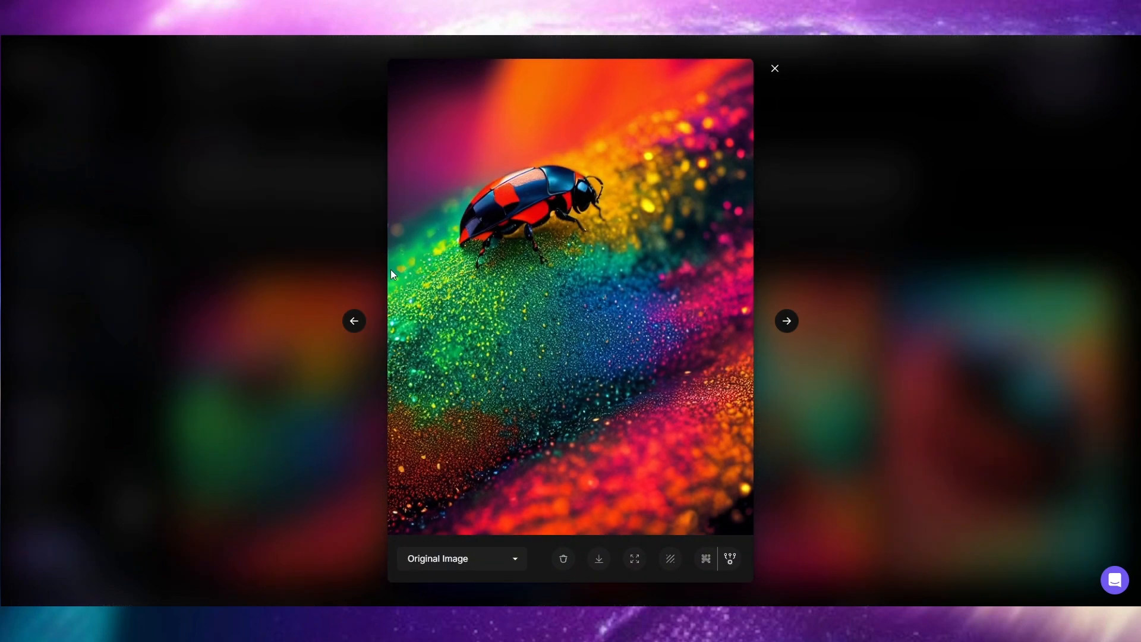
mouse_move(557, 285)
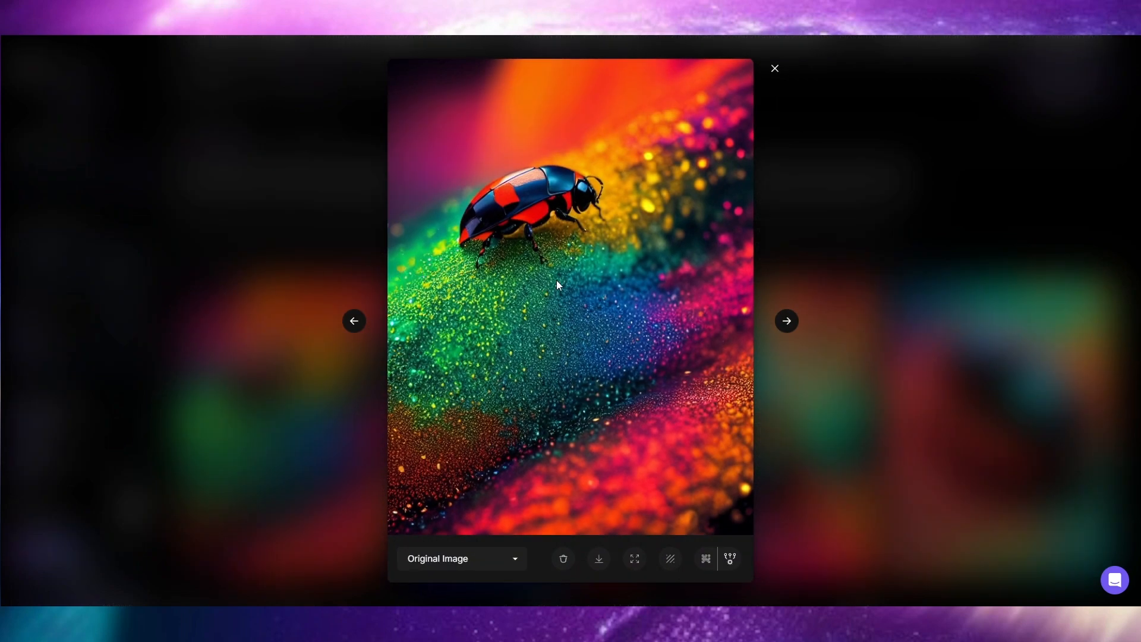
mouse_move(503, 198)
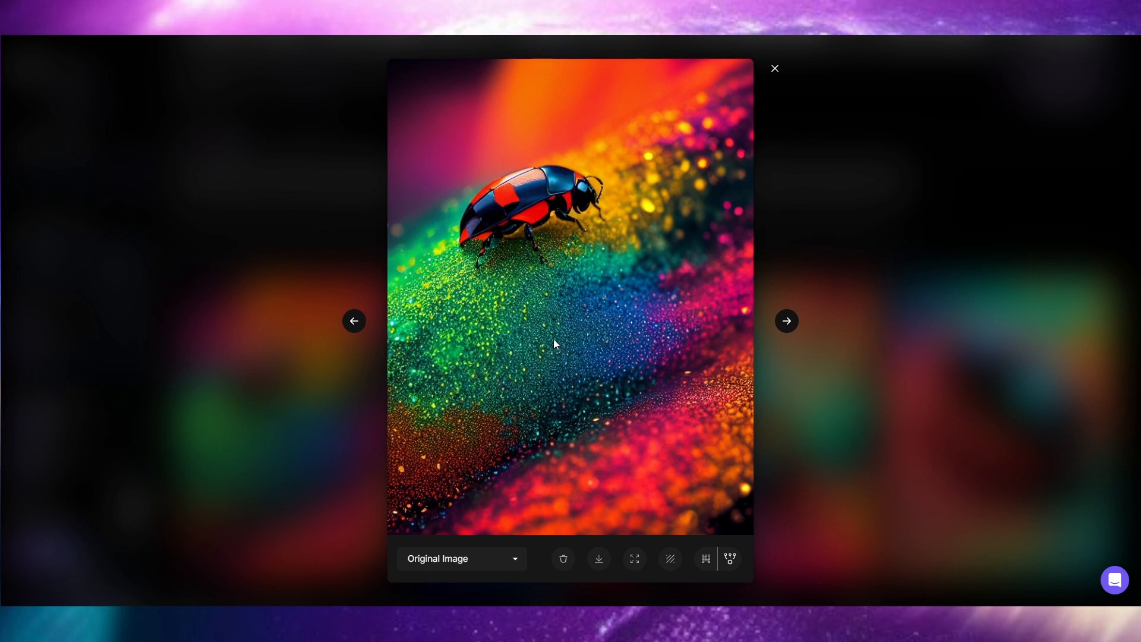
mouse_move(546, 447)
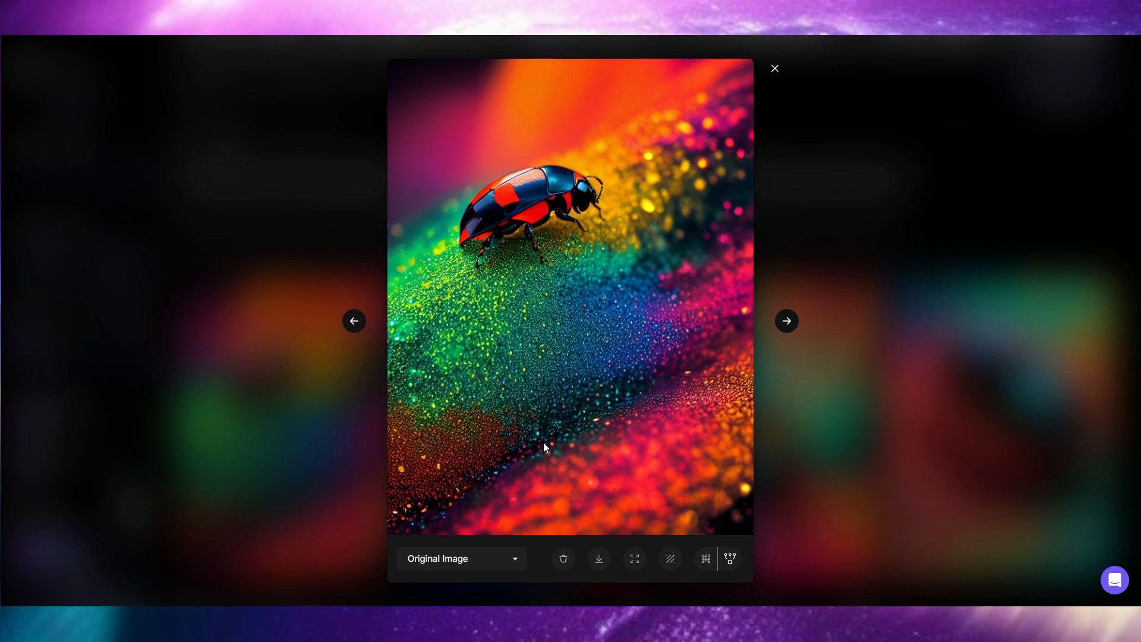
mouse_move(440, 444)
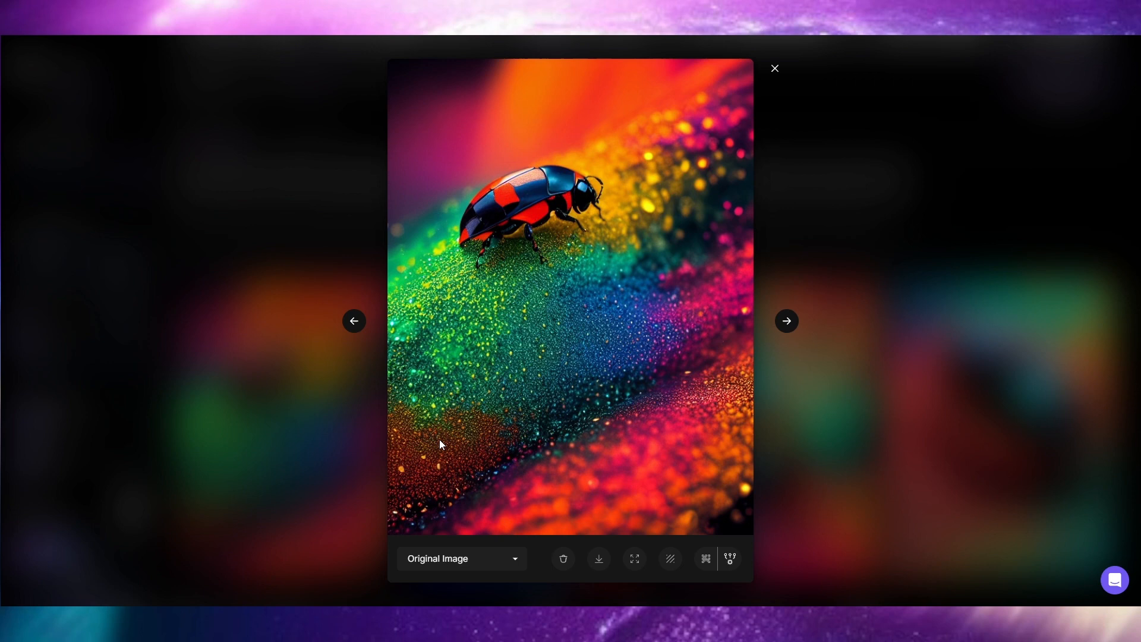
mouse_move(671, 273)
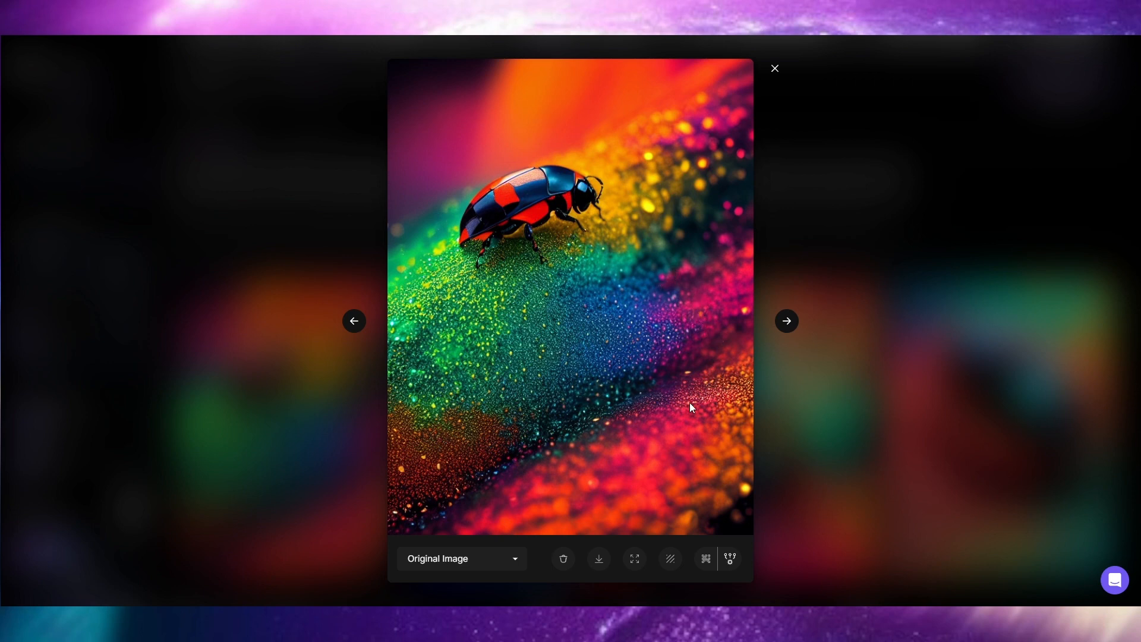
mouse_move(771, 328)
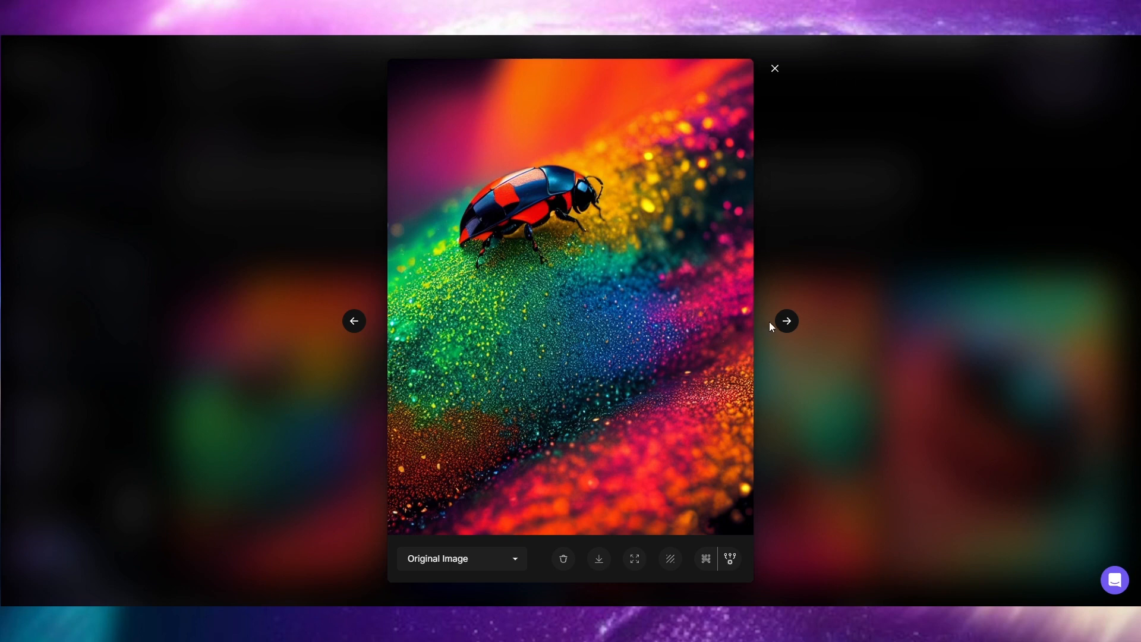
left_click(786, 321)
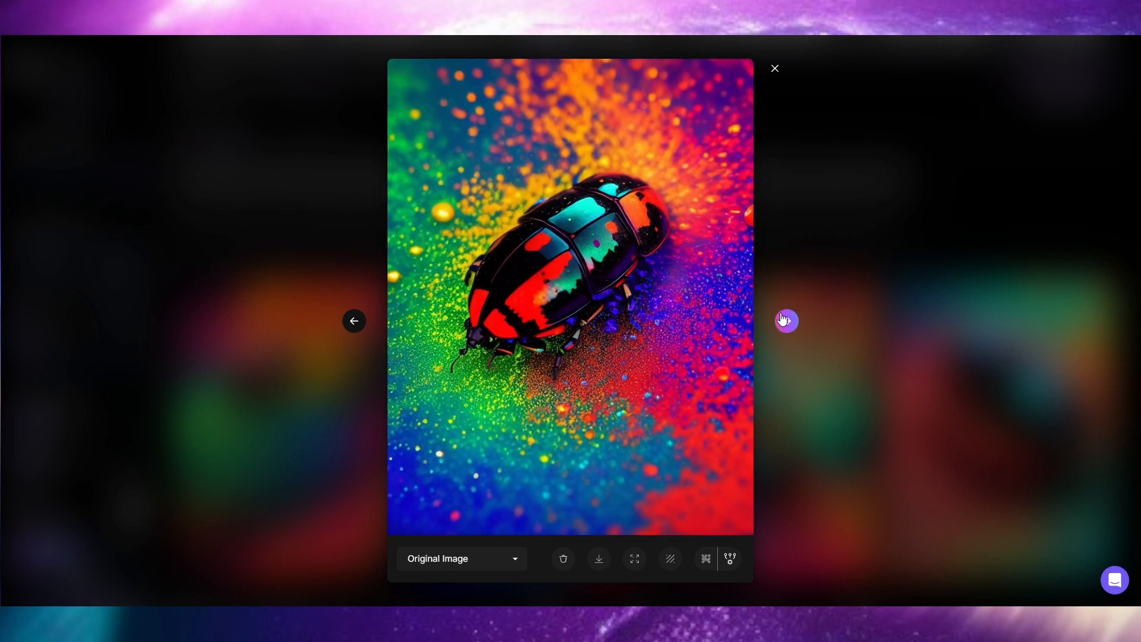
mouse_move(666, 332)
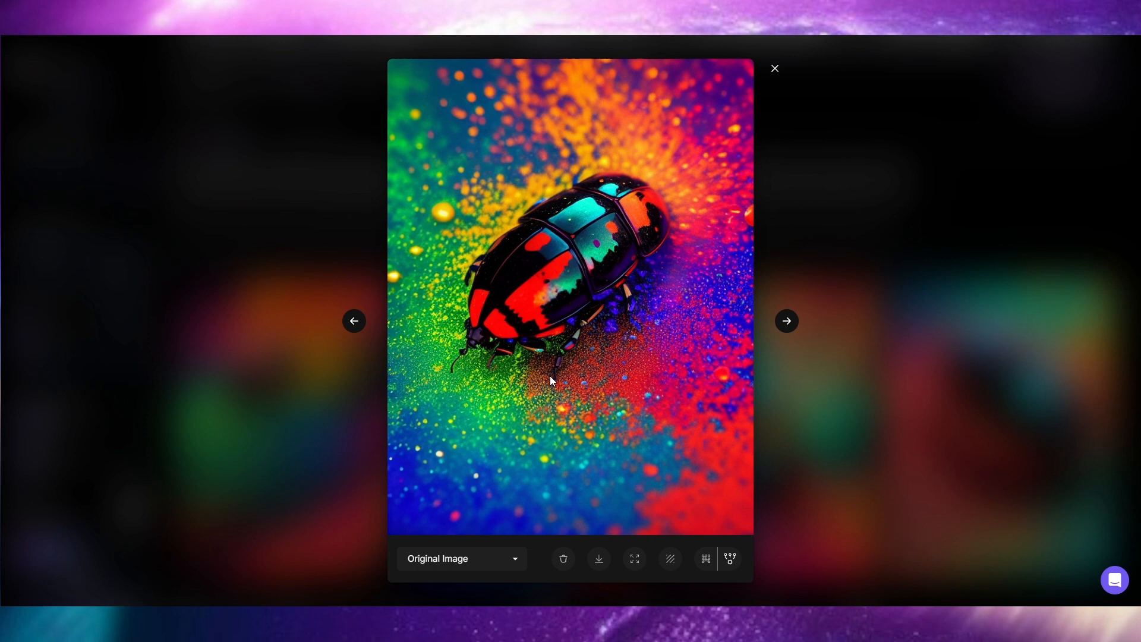
left_click(786, 321)
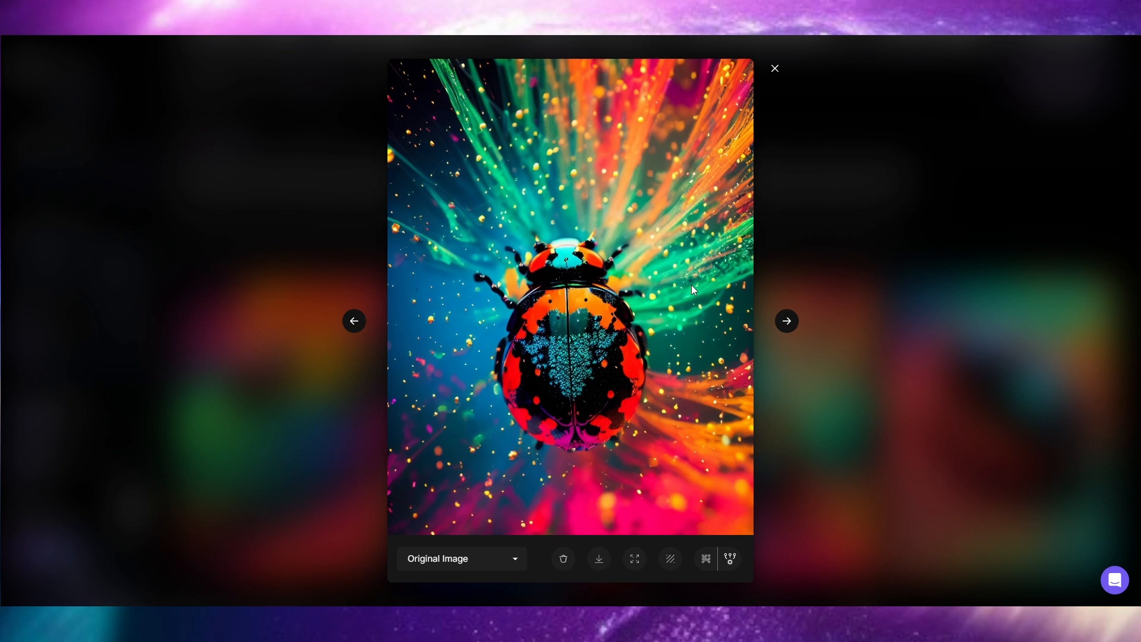
mouse_move(633, 329)
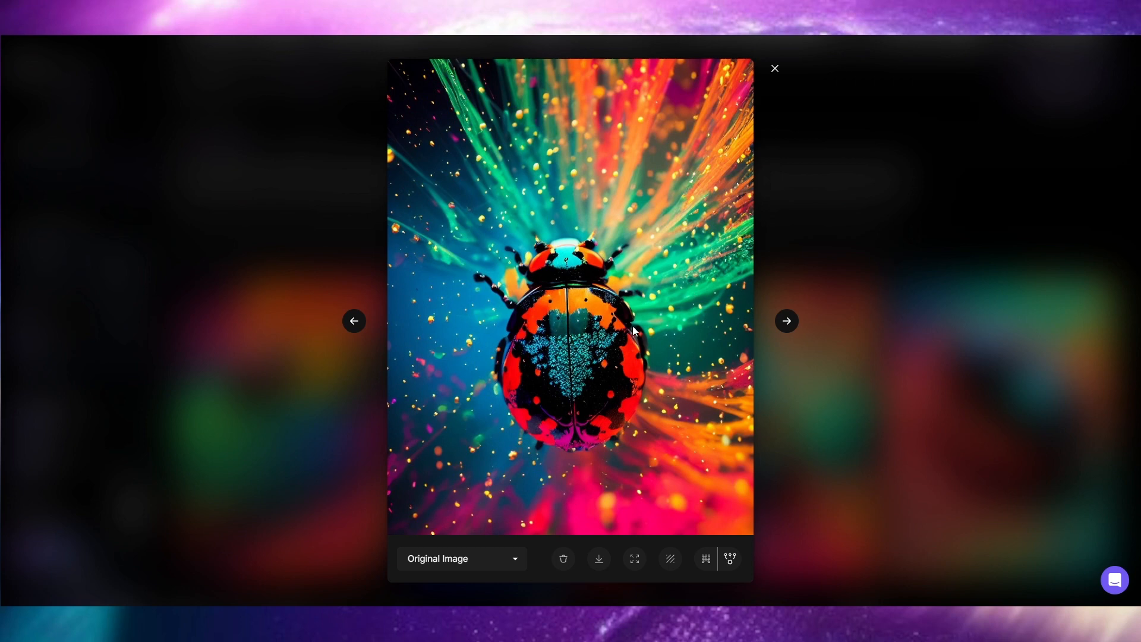
left_click(785, 321)
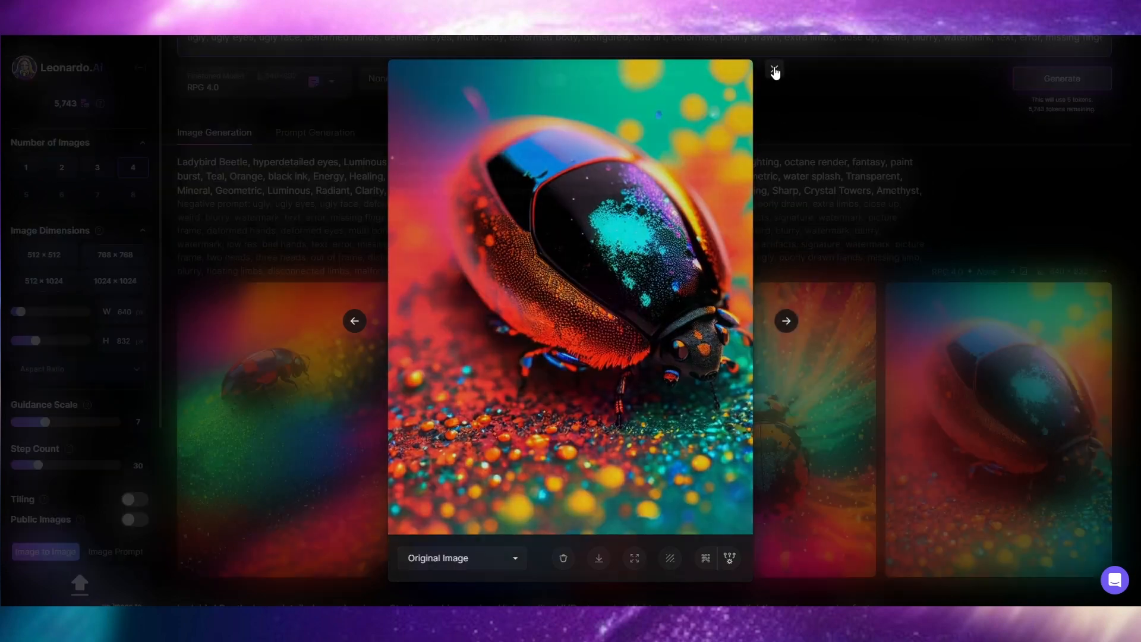
Step: Close the viewer, set image size to 640 × 832, and generate with Leonardo Diffusion
left_click(774, 72)
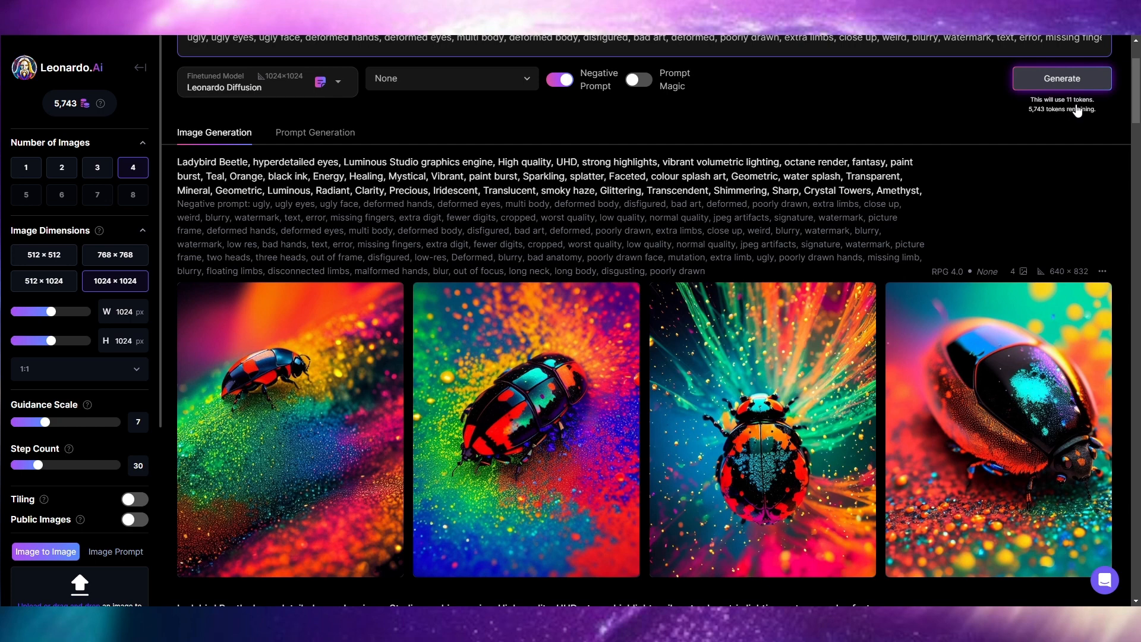
left_click_drag(52, 311, 28, 312)
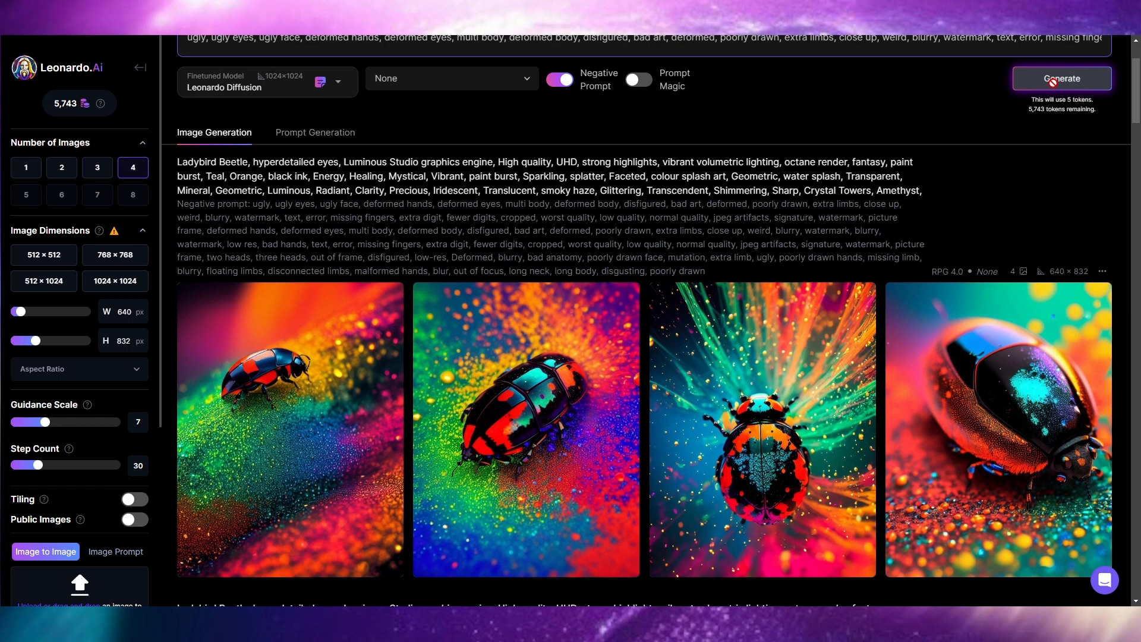
left_click(1060, 78)
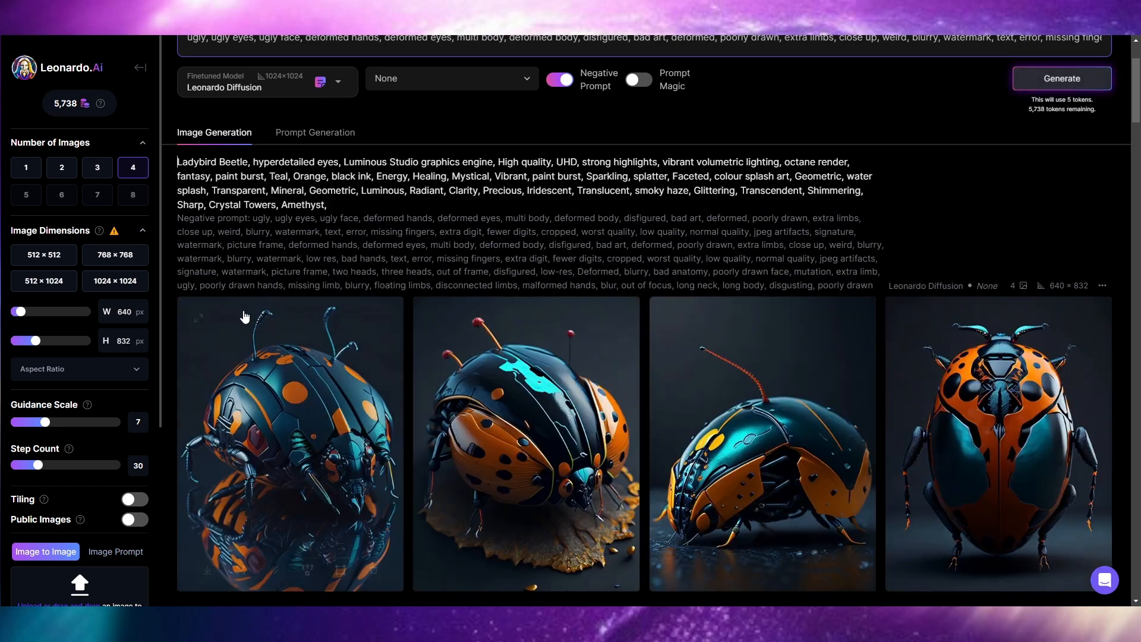
left_click(290, 437)
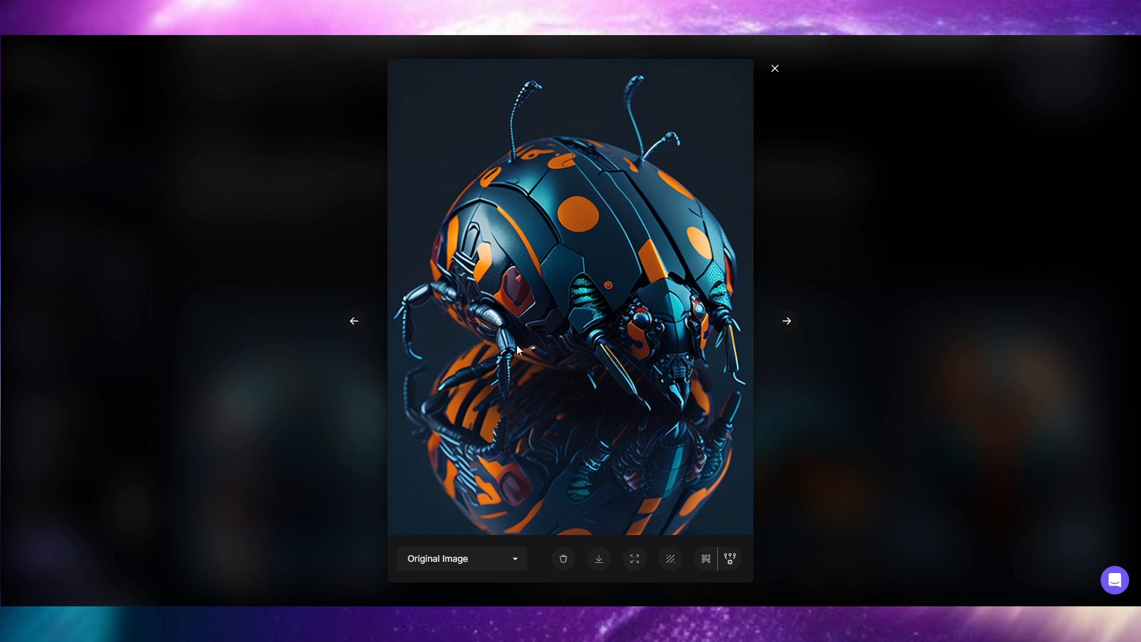
mouse_move(501, 272)
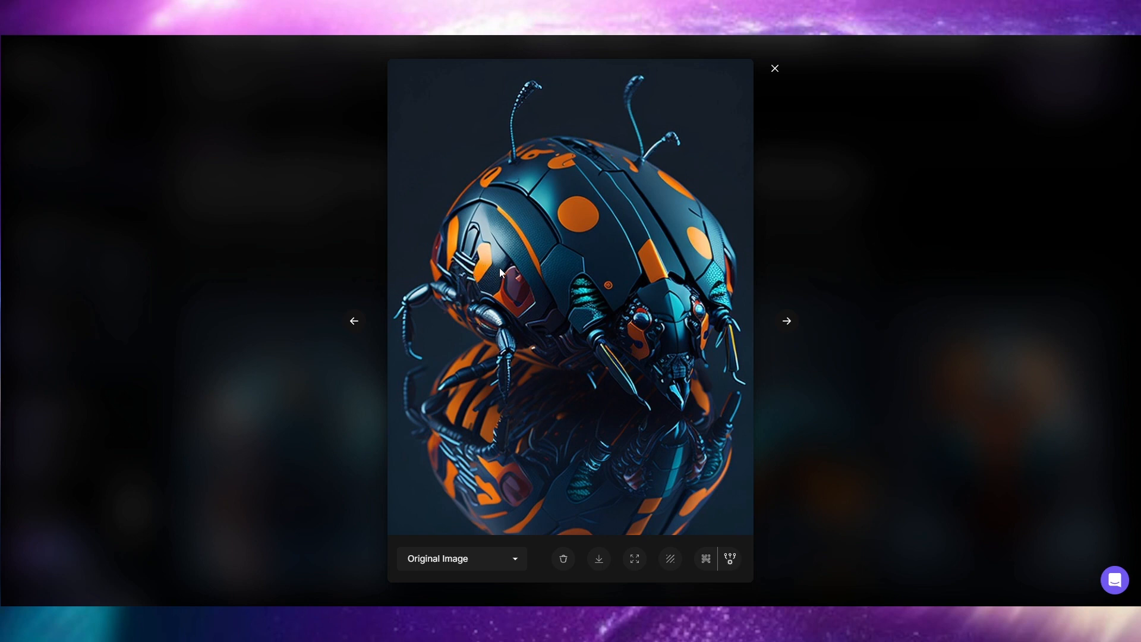
mouse_move(624, 242)
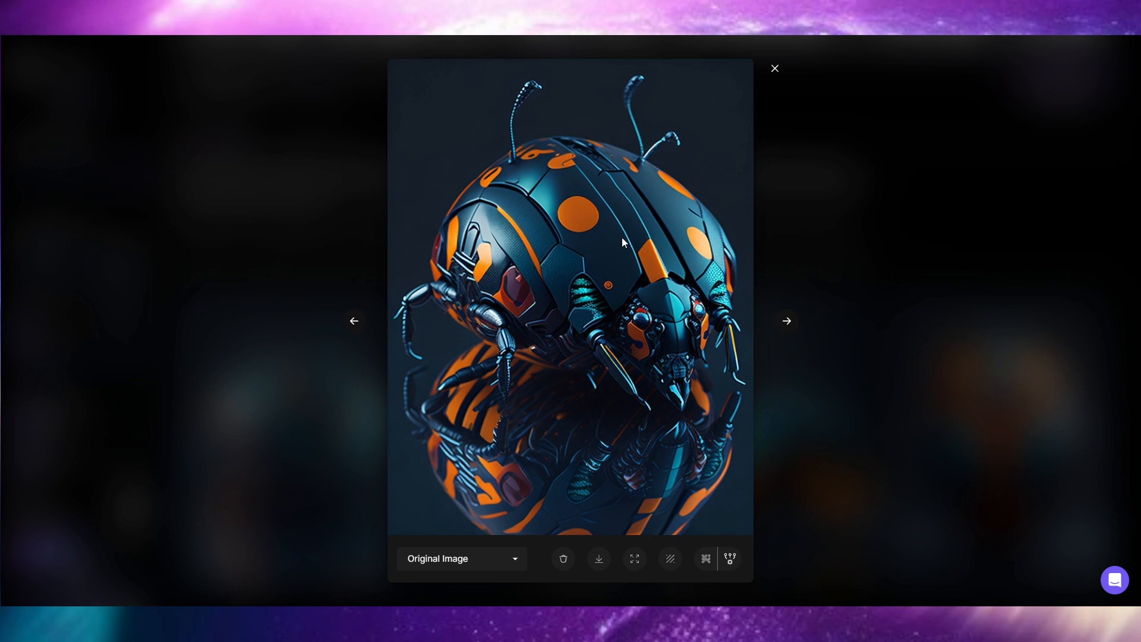
mouse_move(485, 345)
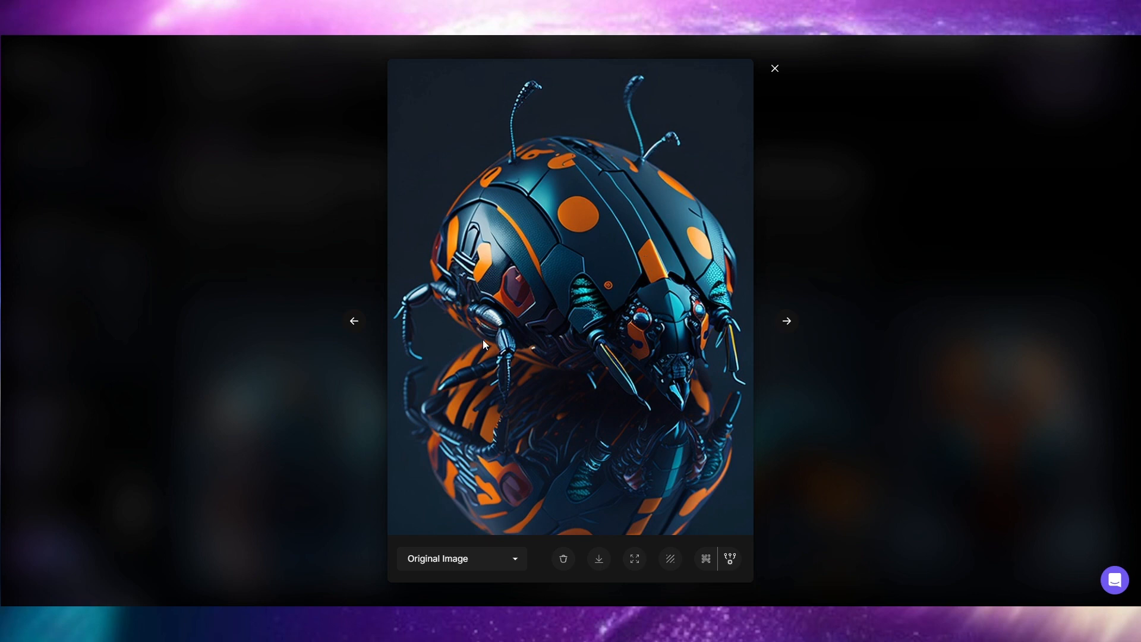
mouse_move(668, 361)
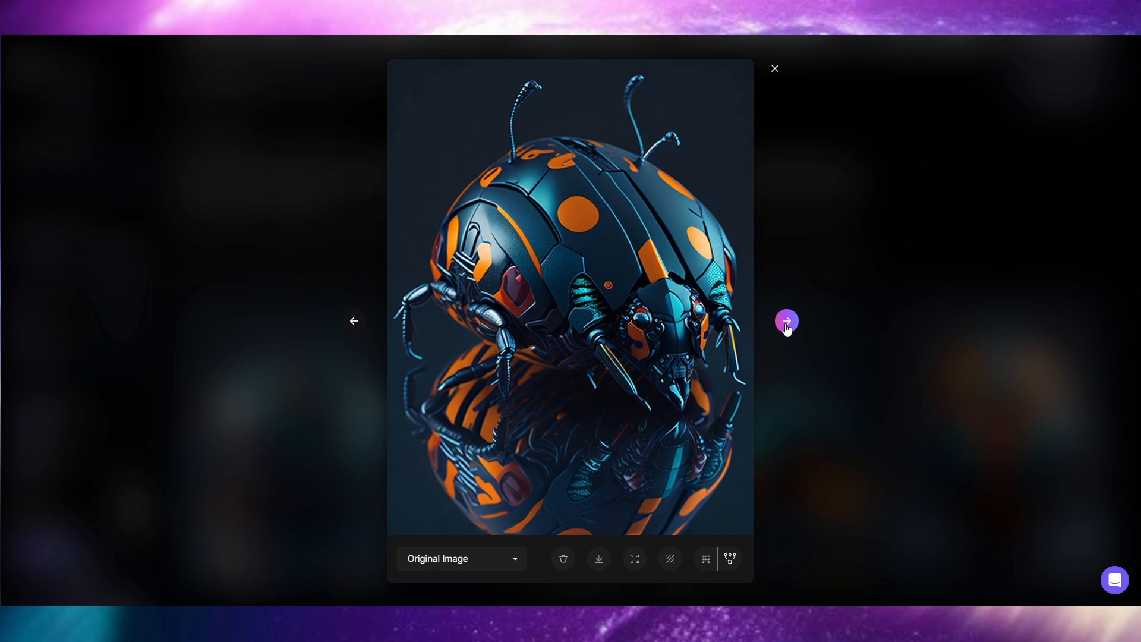
left_click(787, 321)
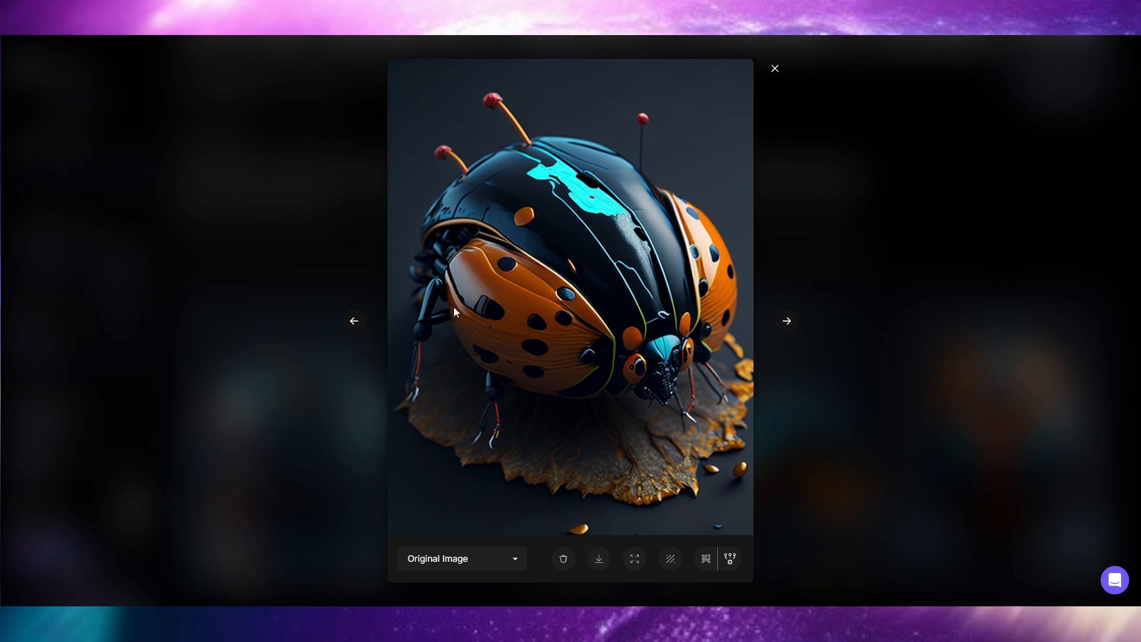
mouse_move(646, 386)
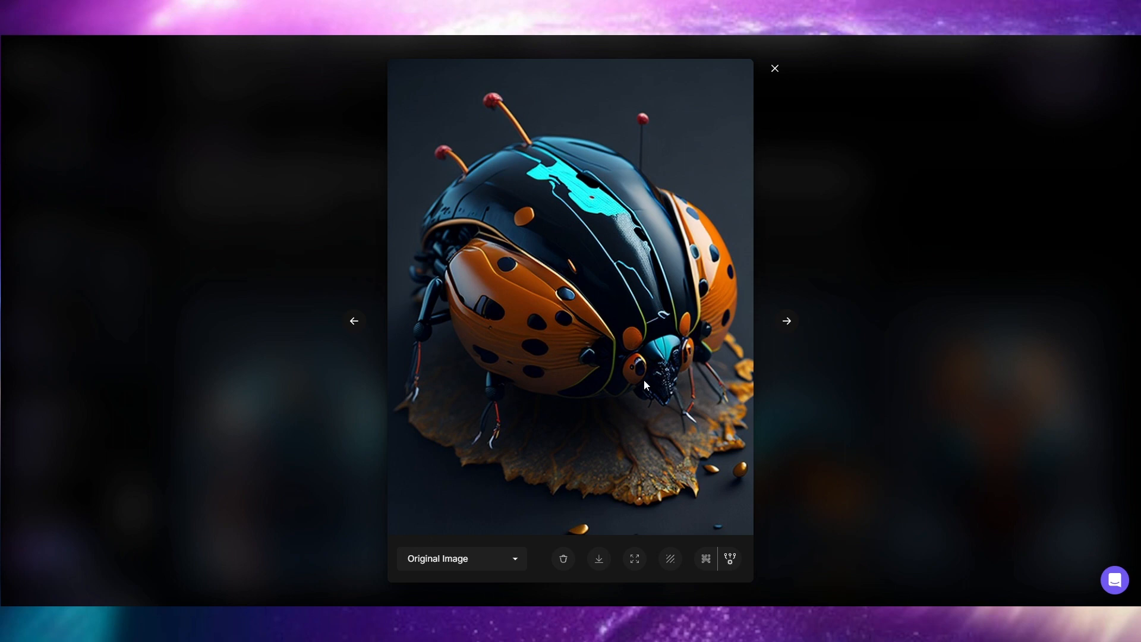
left_click(786, 321)
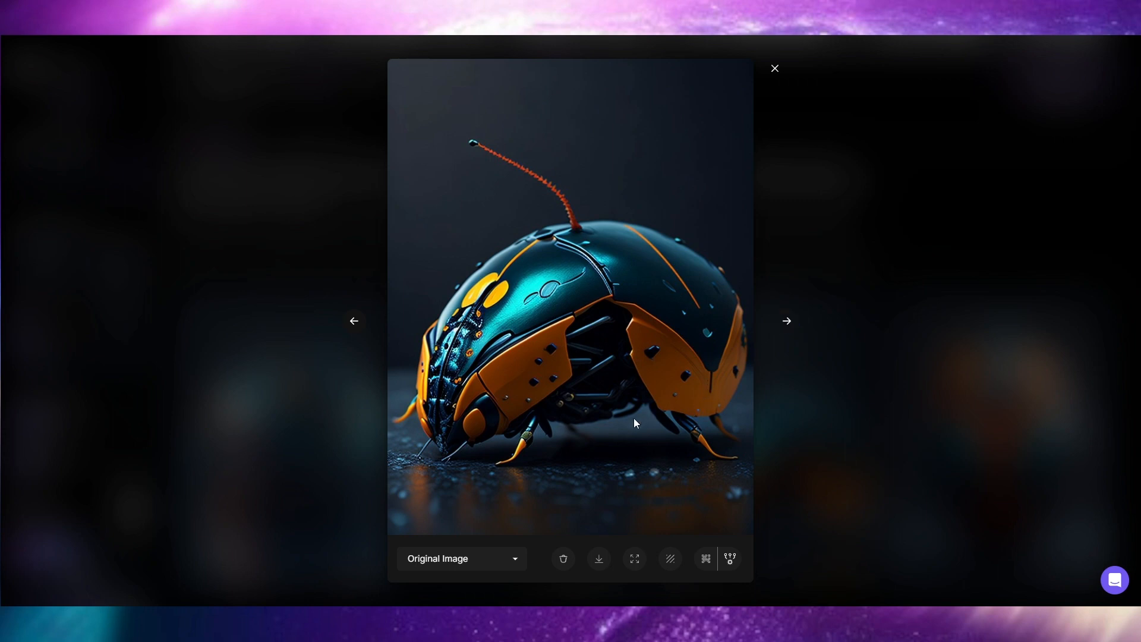
mouse_move(461, 464)
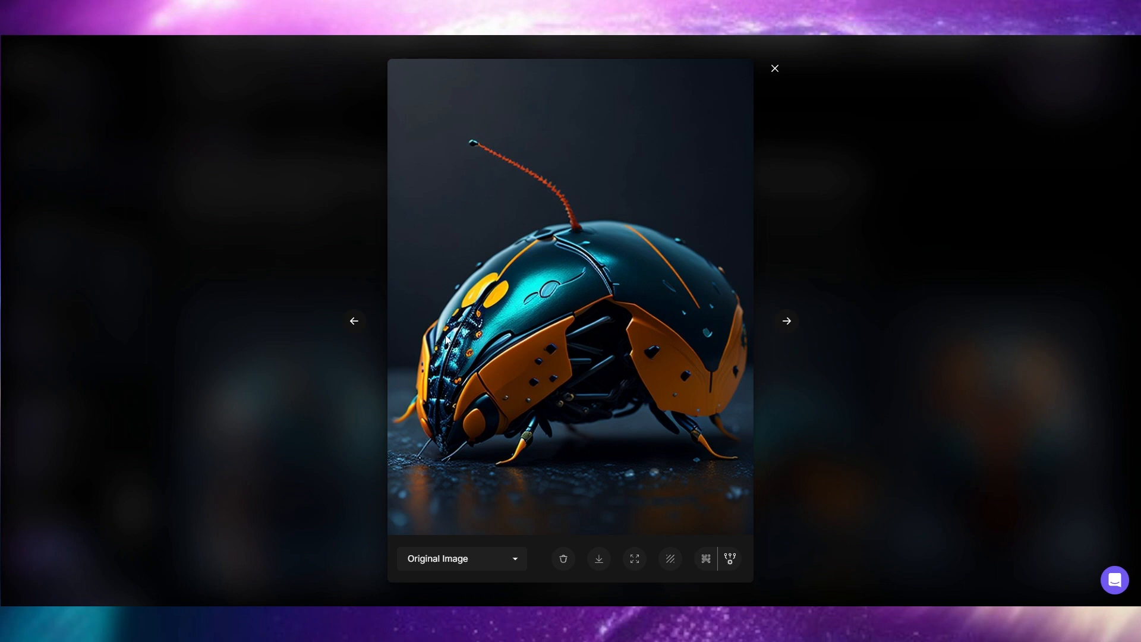
mouse_move(787, 321)
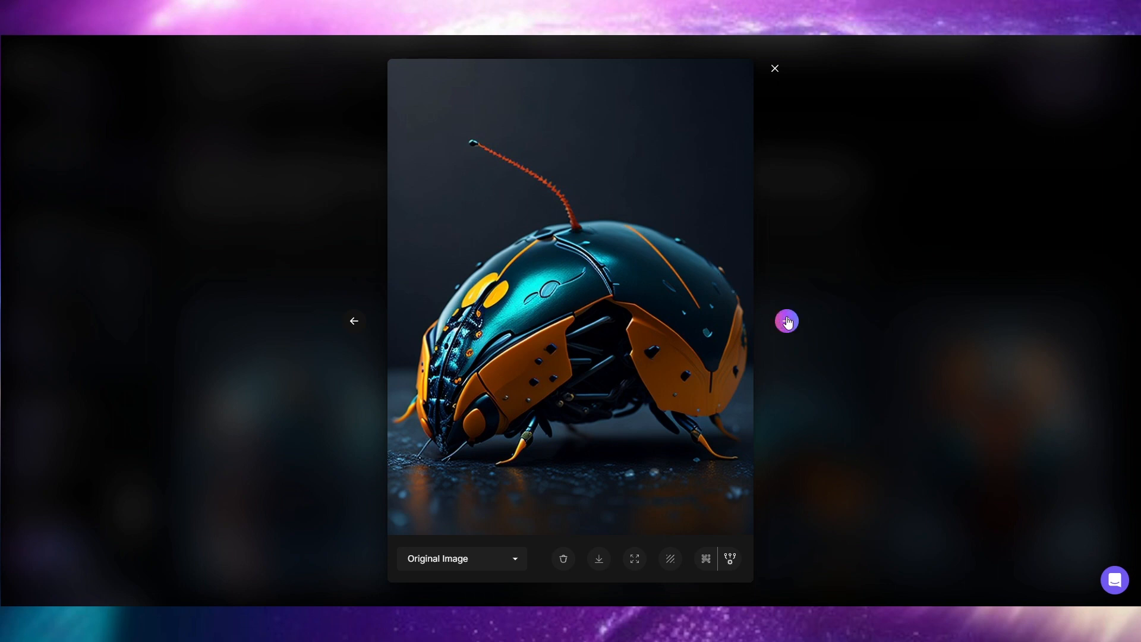
left_click(787, 321)
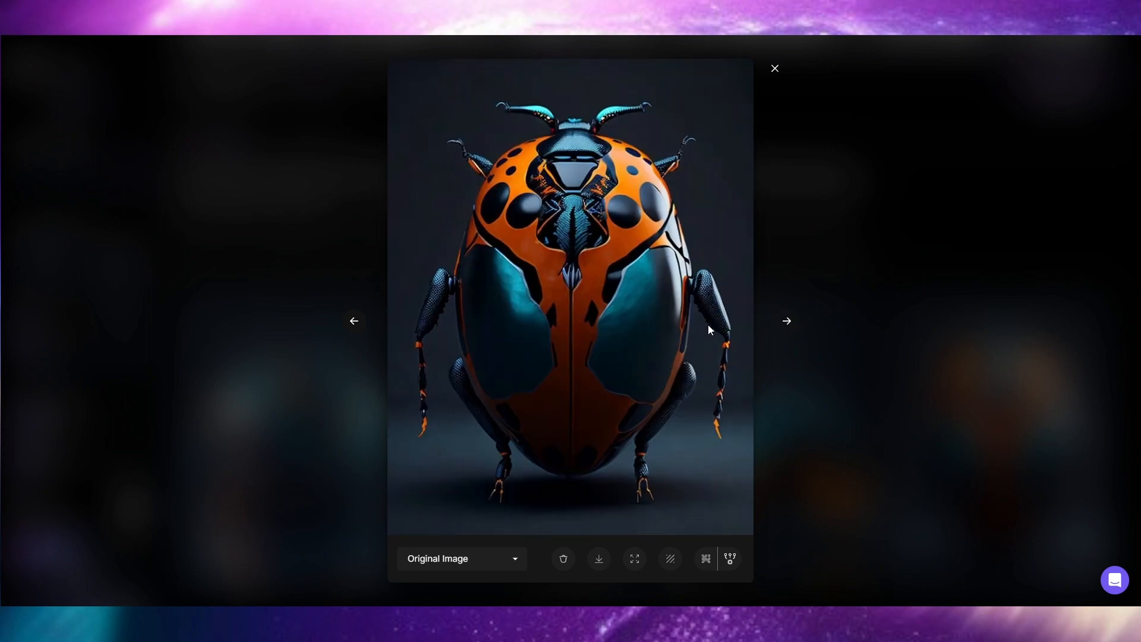
mouse_move(675, 421)
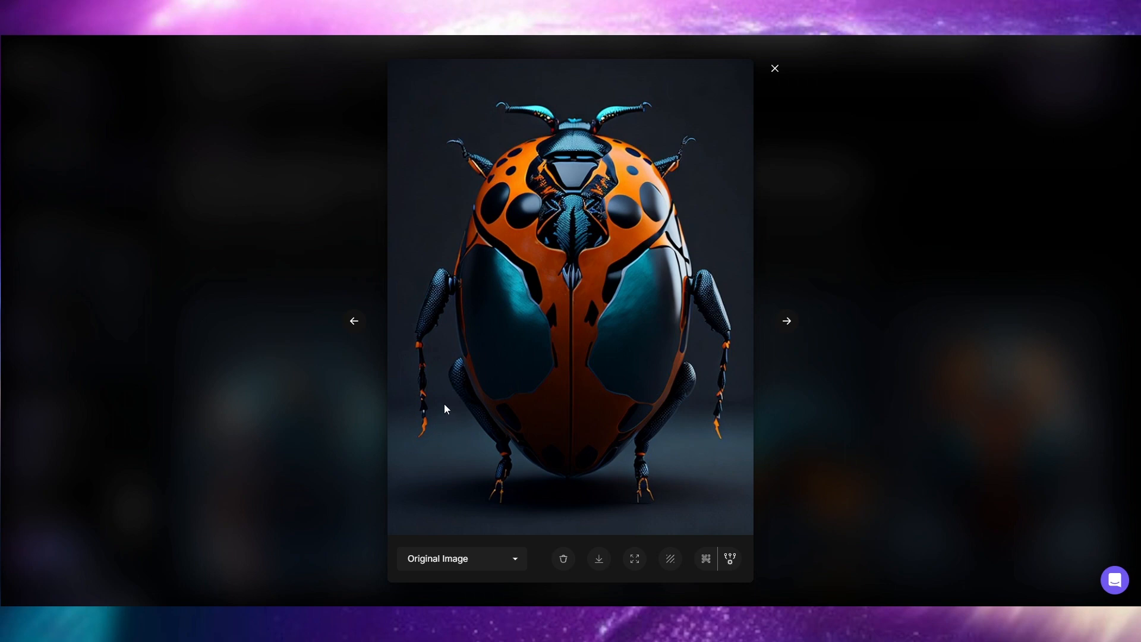
mouse_move(741, 265)
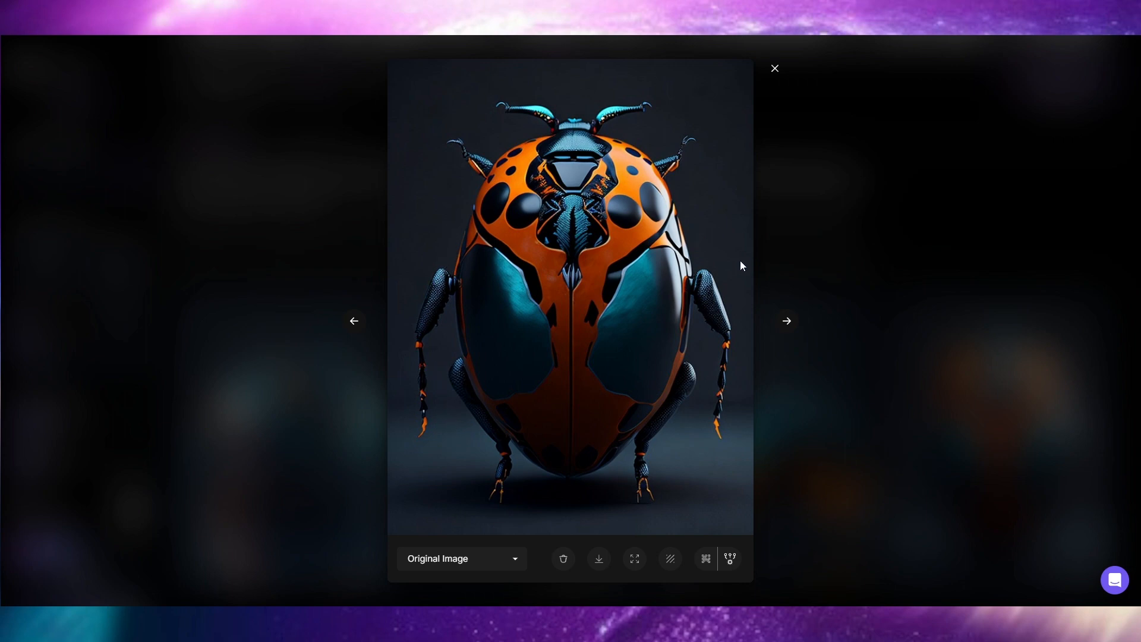
left_click(786, 321)
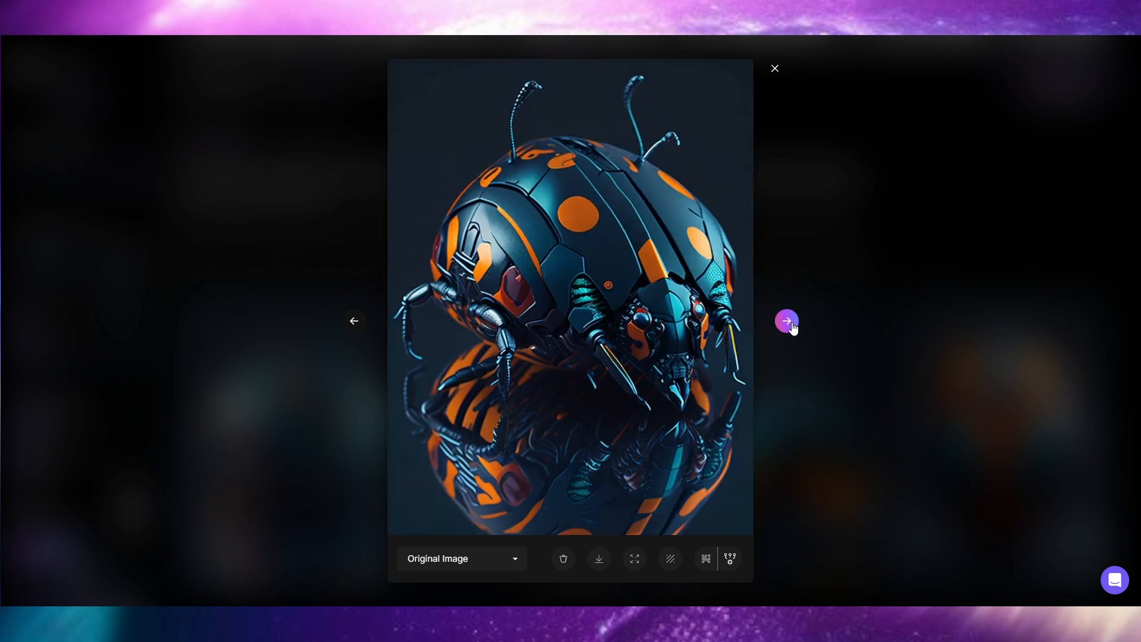
left_click(773, 68)
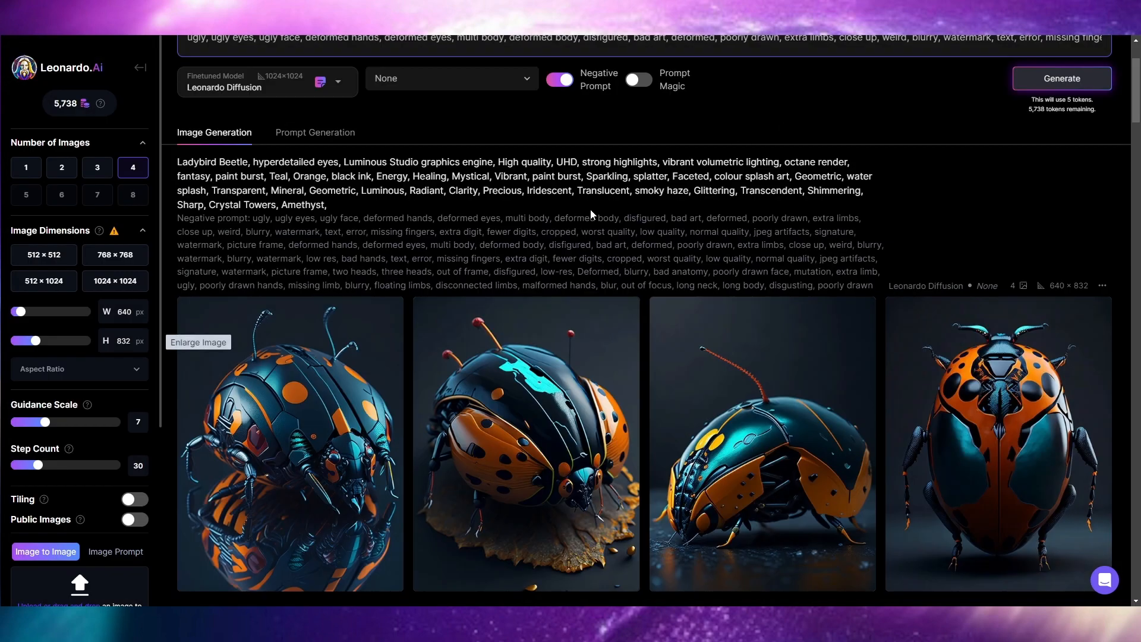
mouse_move(573, 231)
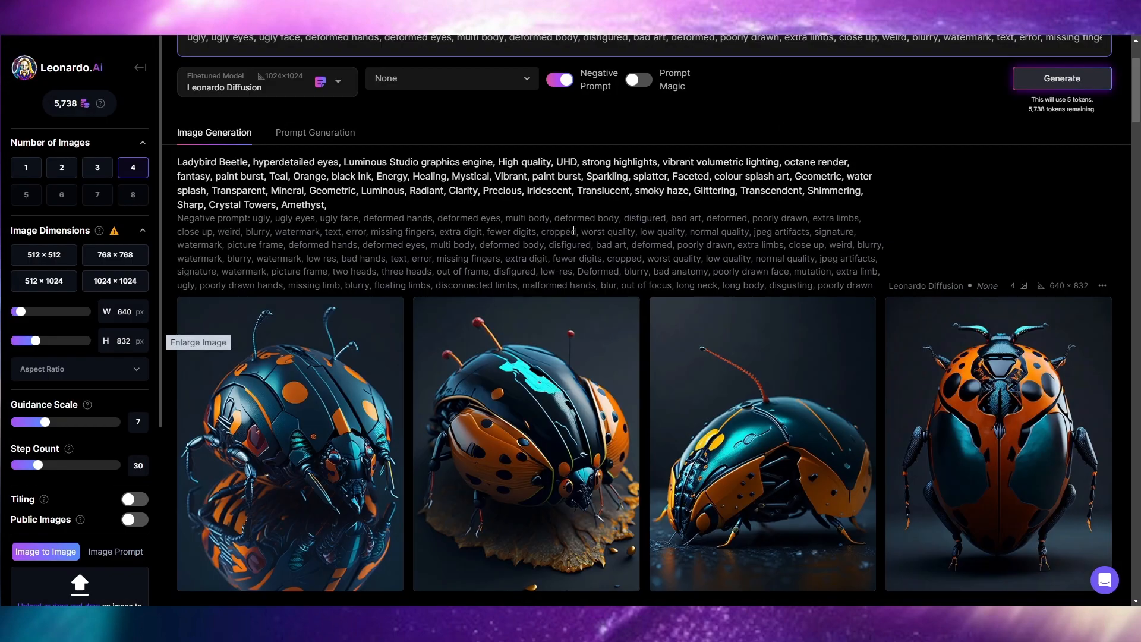